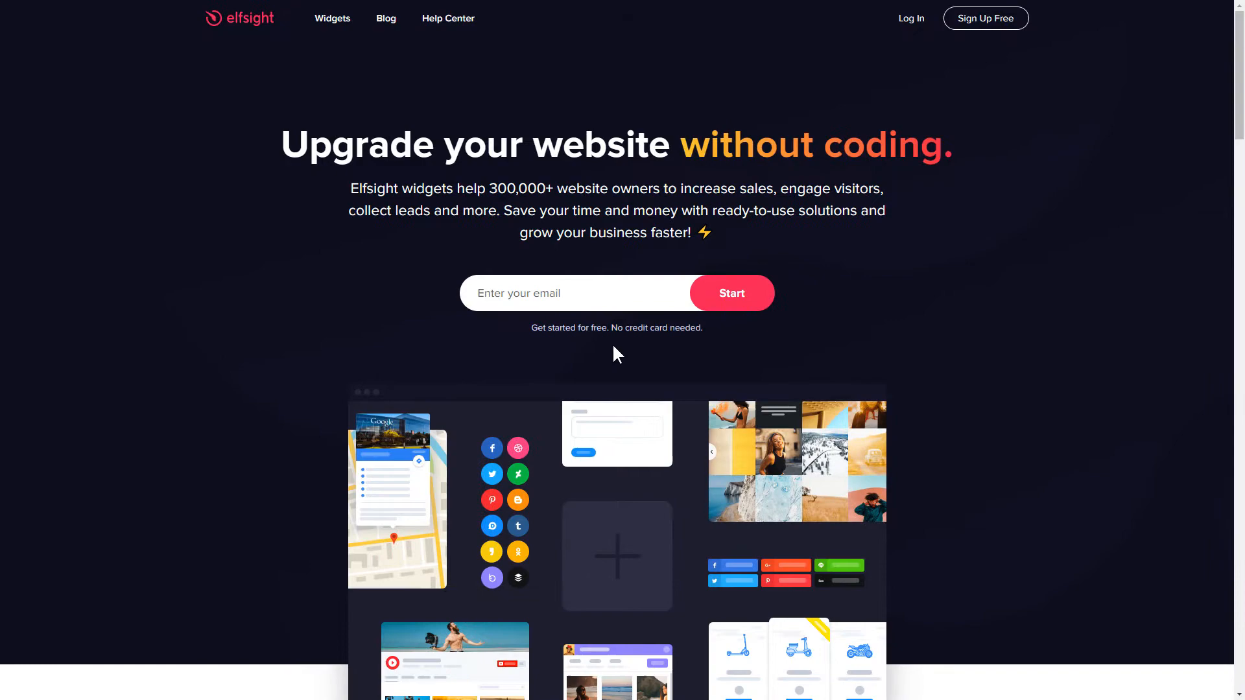
mouse_move(332, 23)
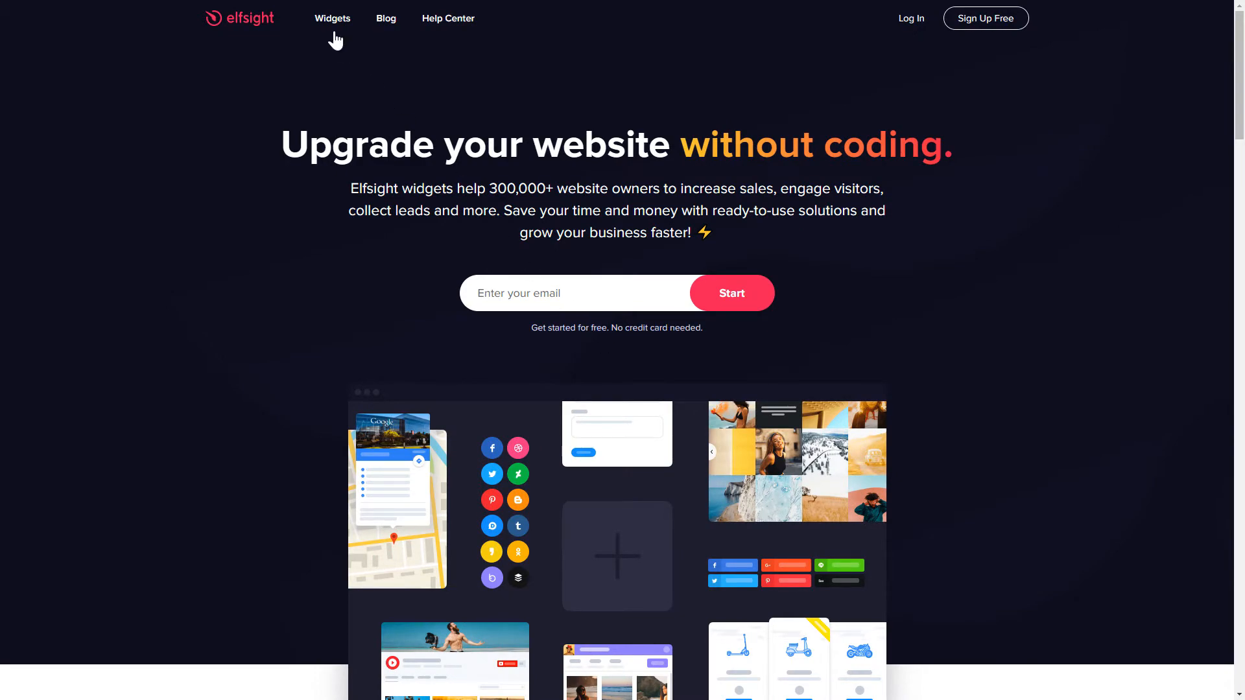
Go from the Widgets menu to Number Counter and start creating a counter widget.
click(332, 18)
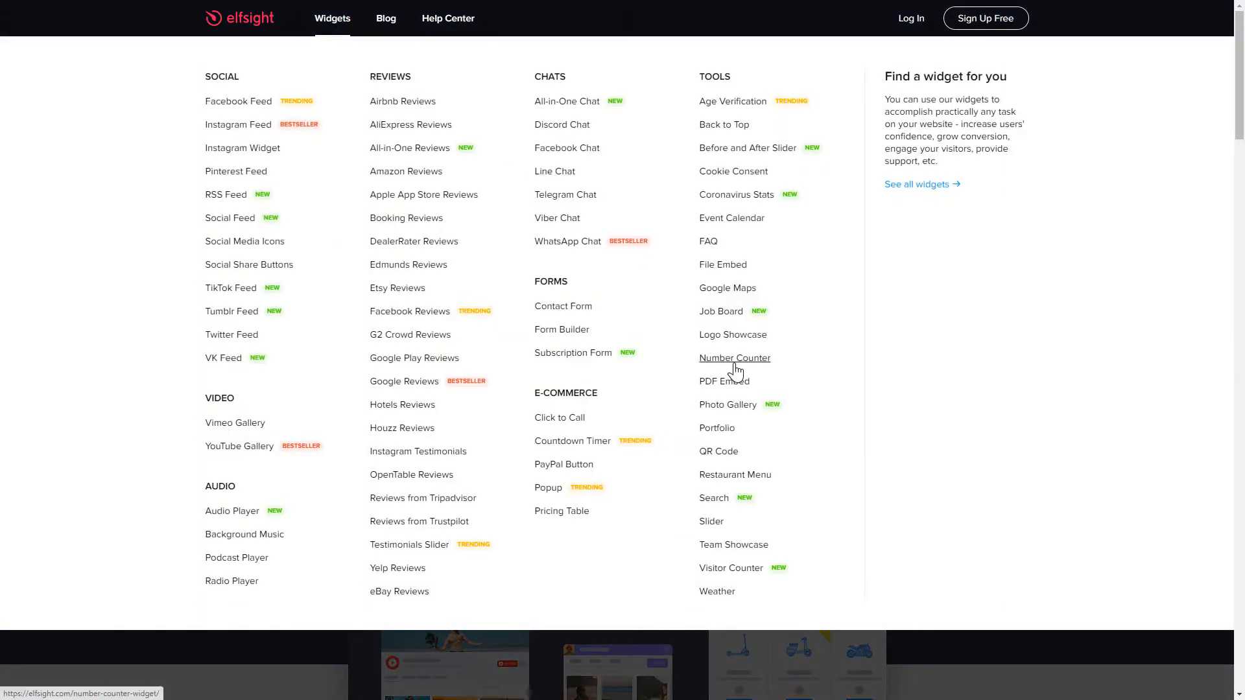
click(733, 358)
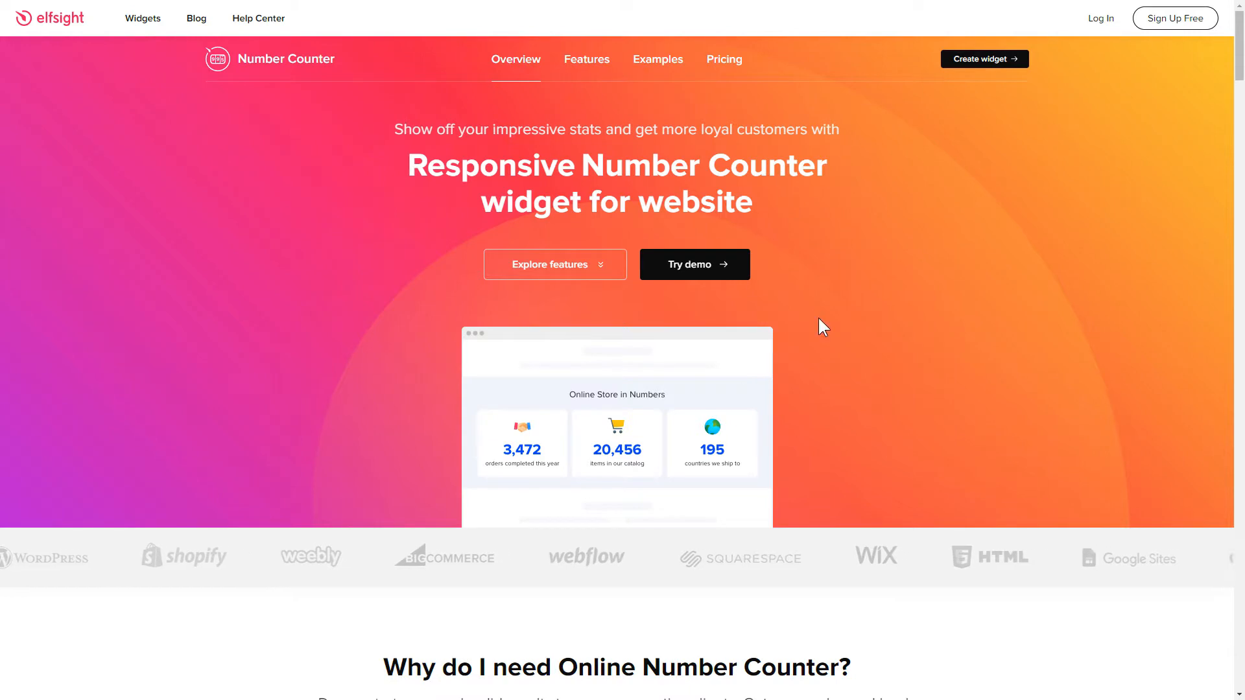
click(983, 59)
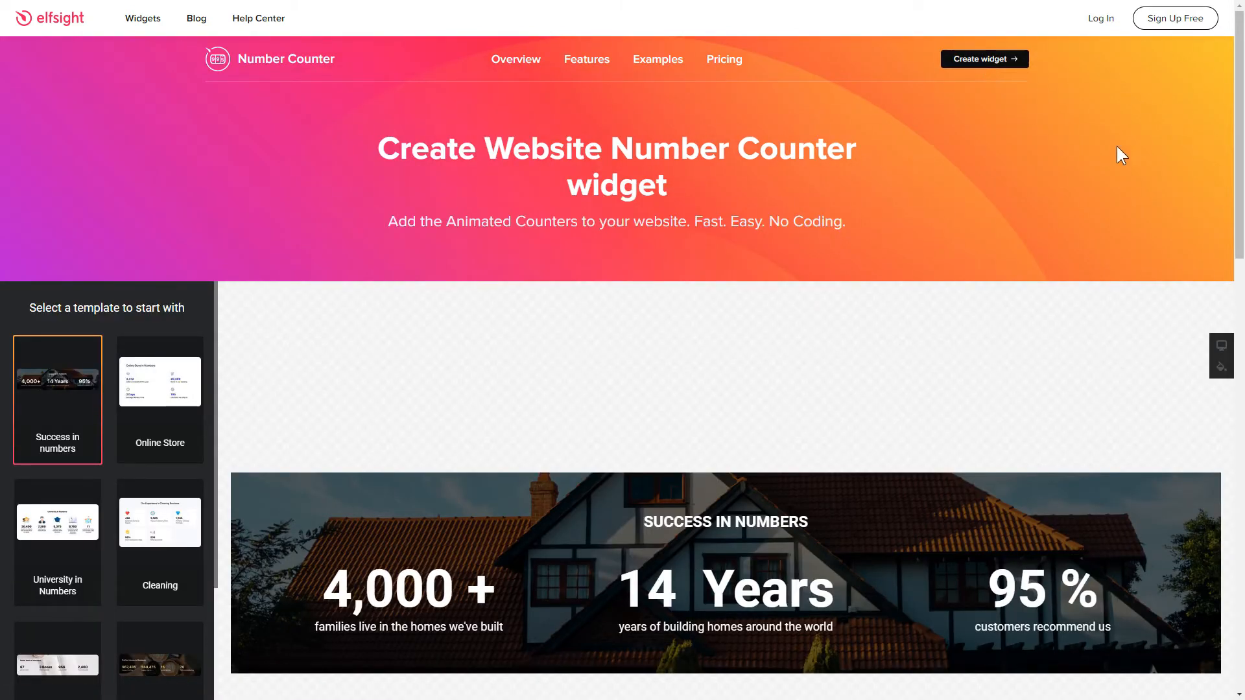
scroll(down, 3)
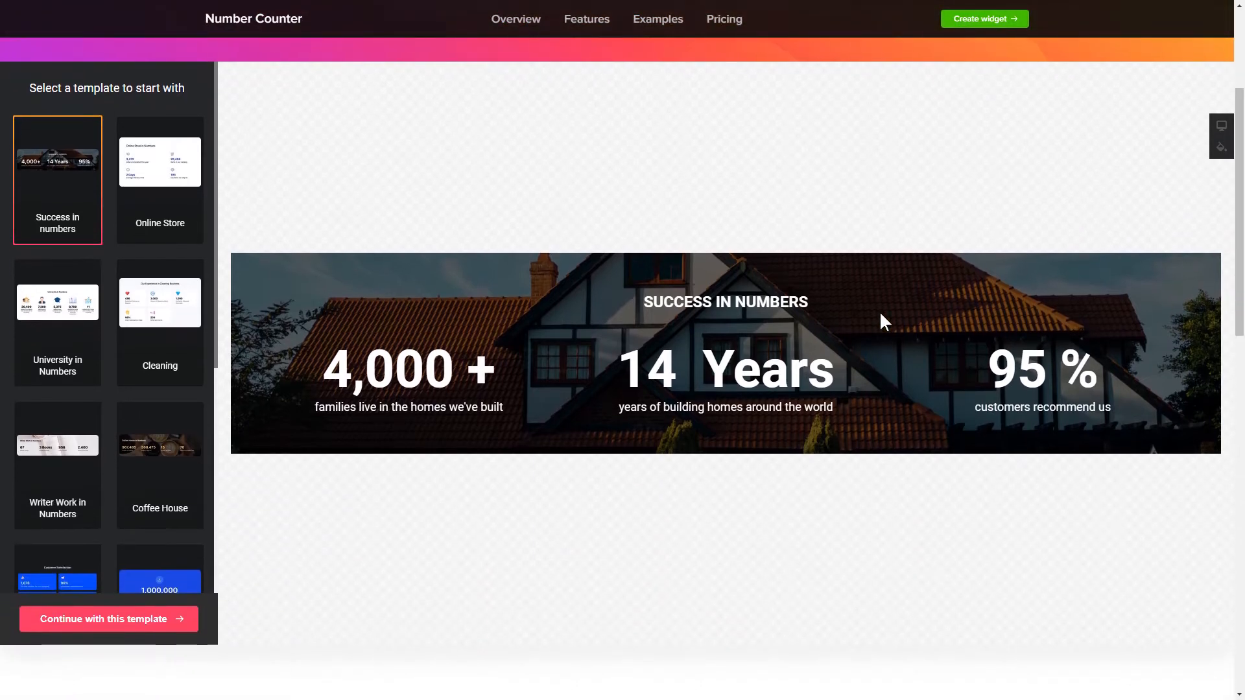
click(57, 321)
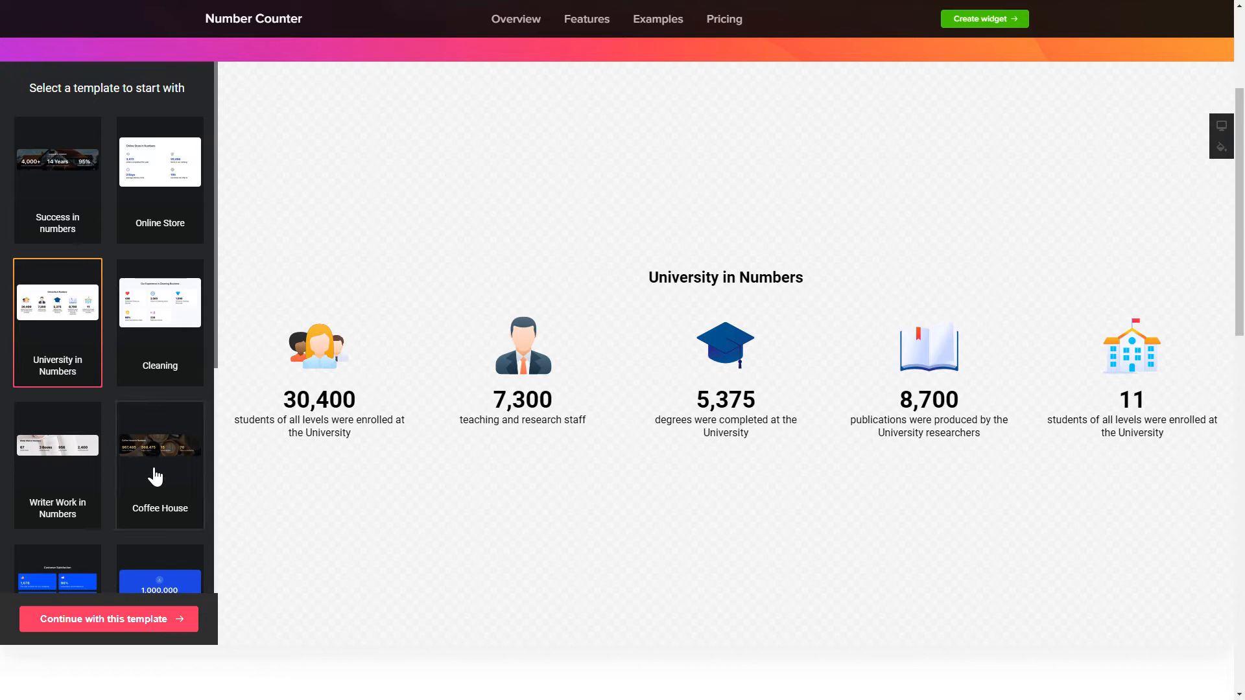
click(160, 464)
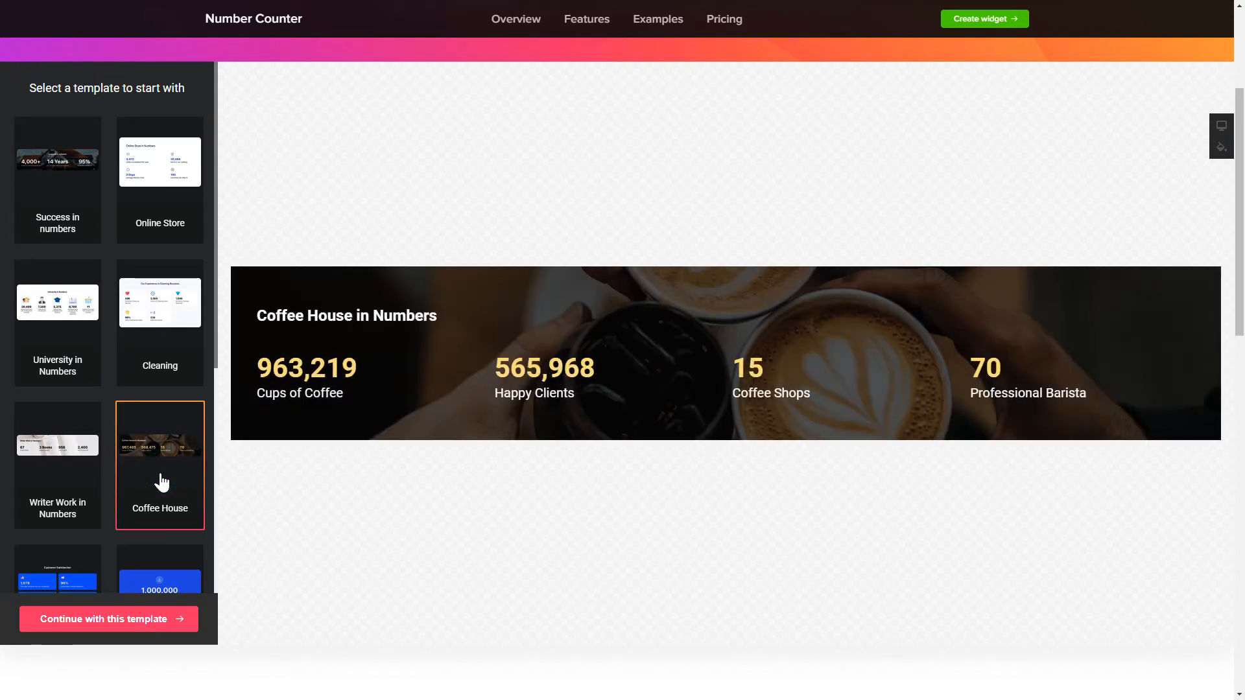
click(57, 181)
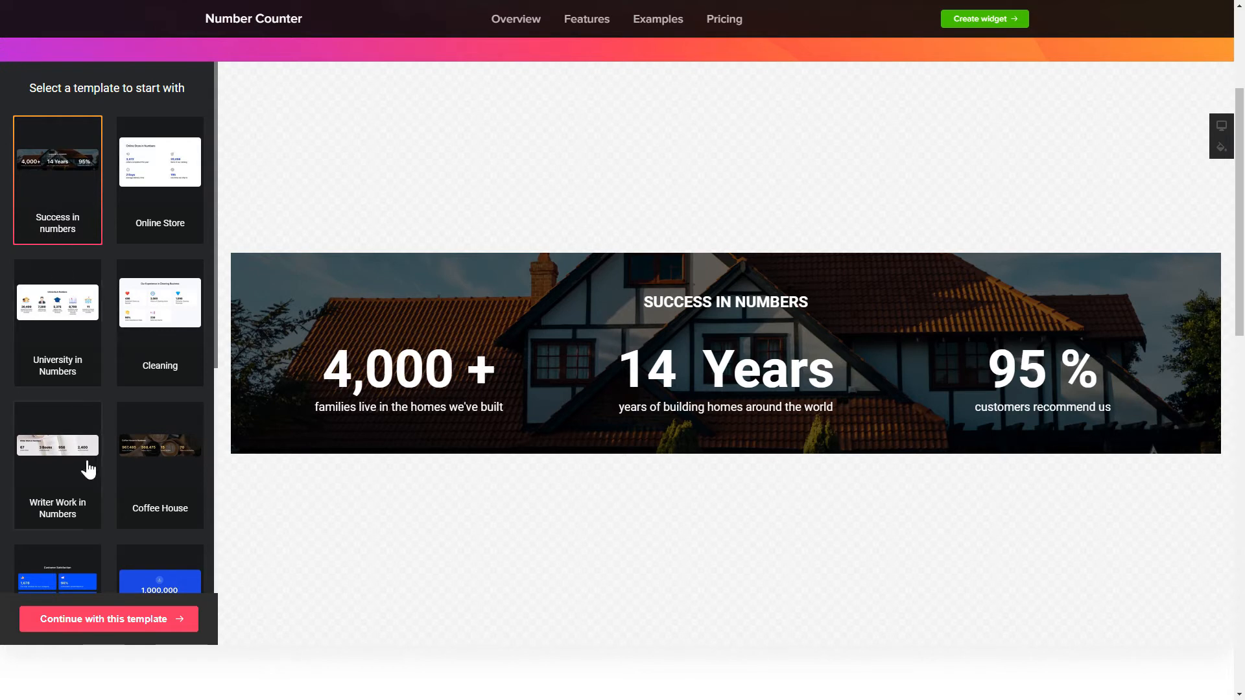
Start editing the Success in numbers template and inspect the 4000 counter's details.
click(108, 619)
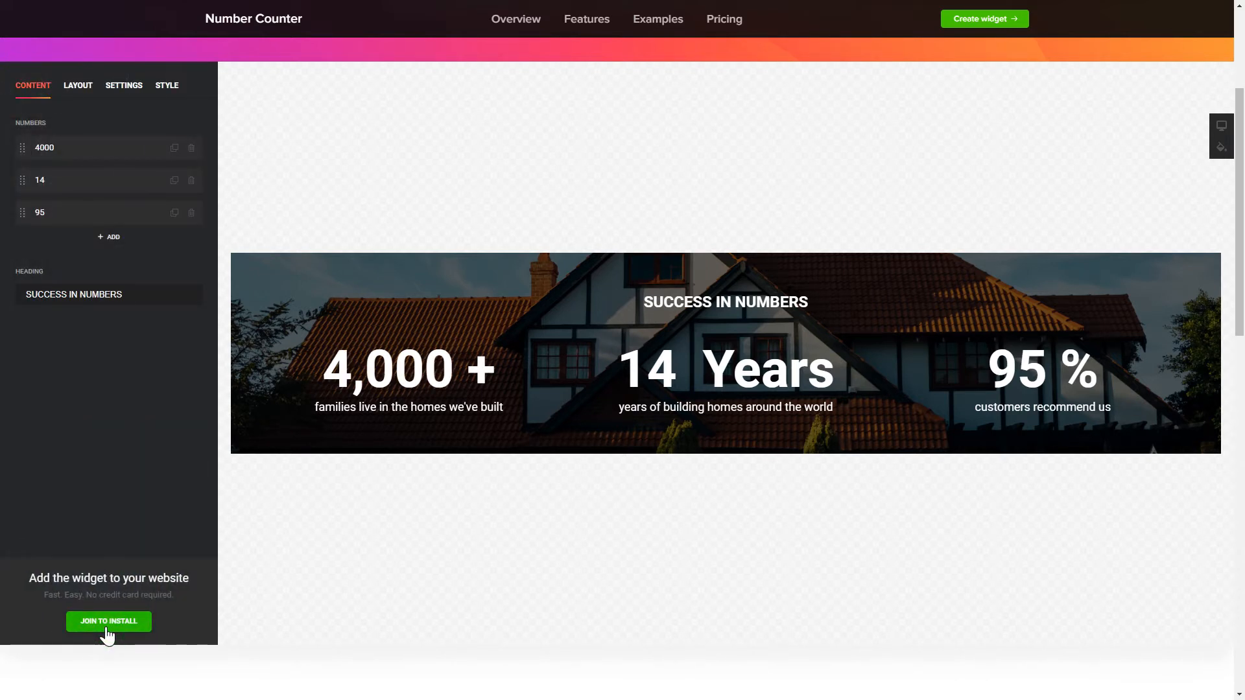
mouse_move(137, 152)
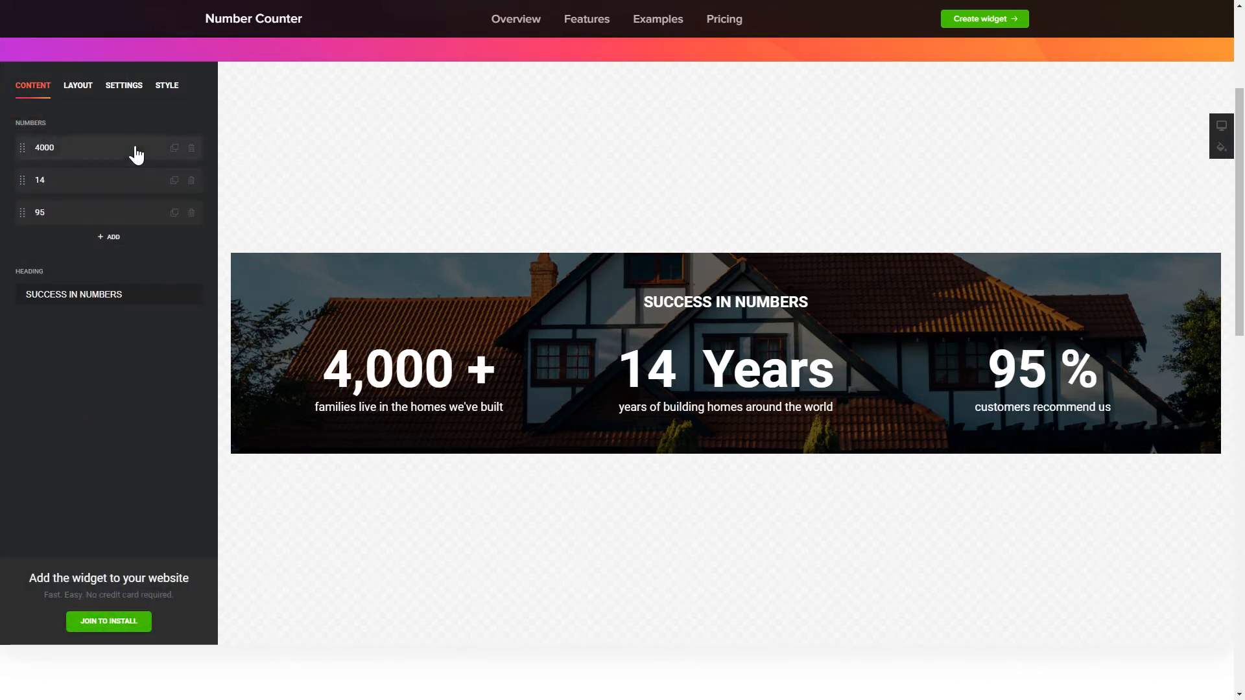
click(64, 148)
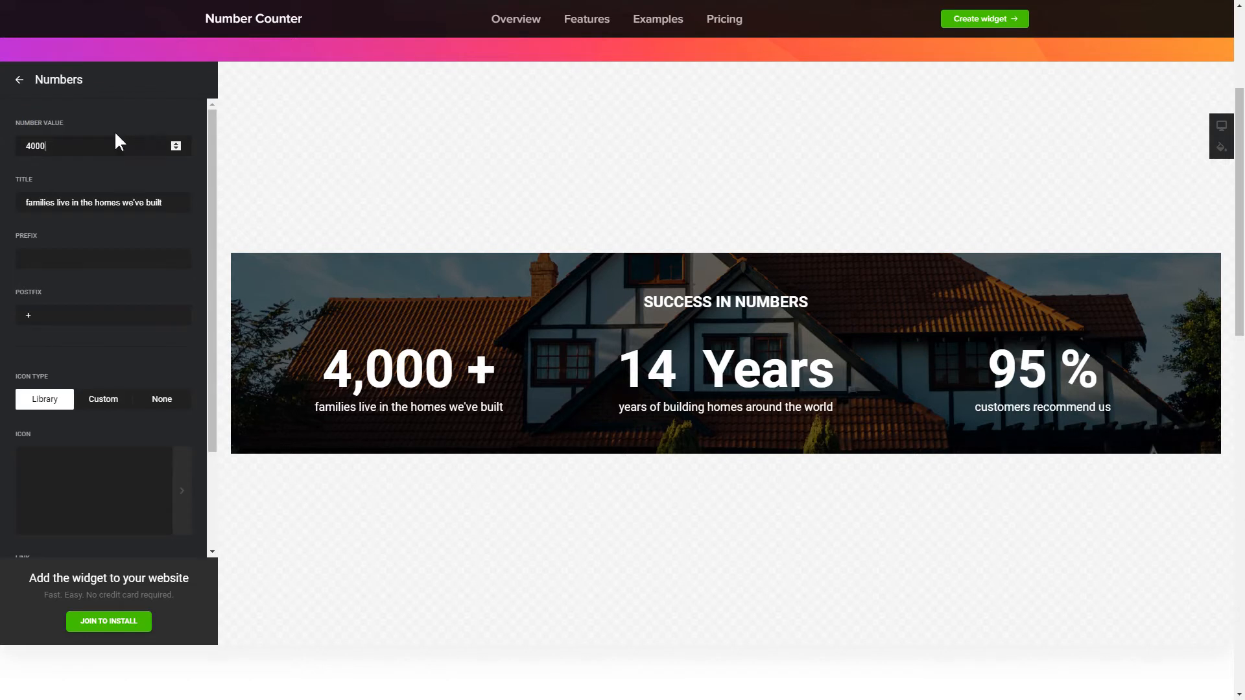
click(19, 79)
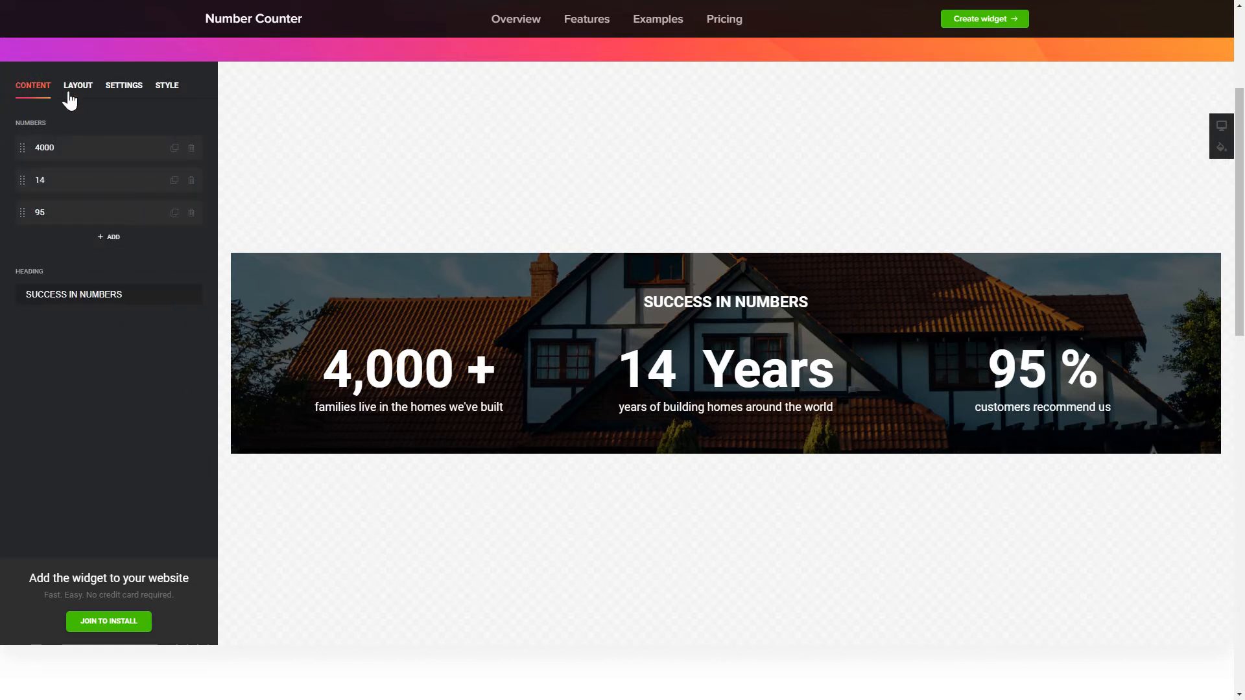
Review the Layout, Settings and Style options, then return to Content.
click(78, 85)
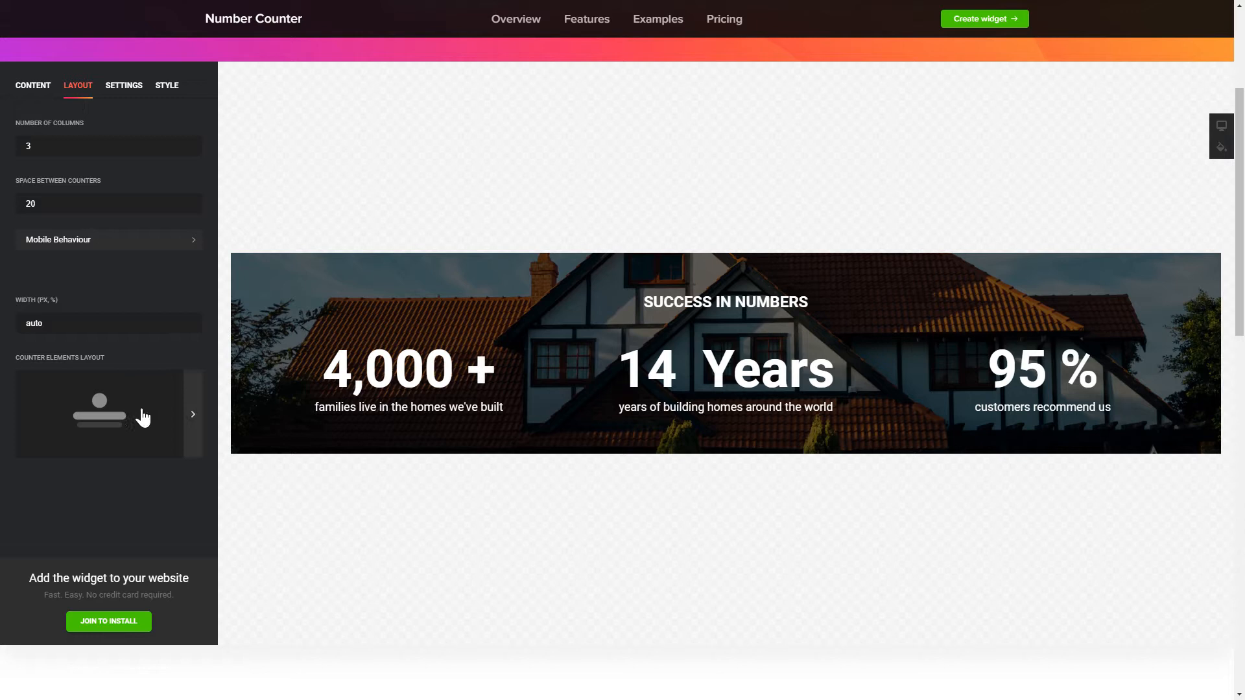
click(192, 413)
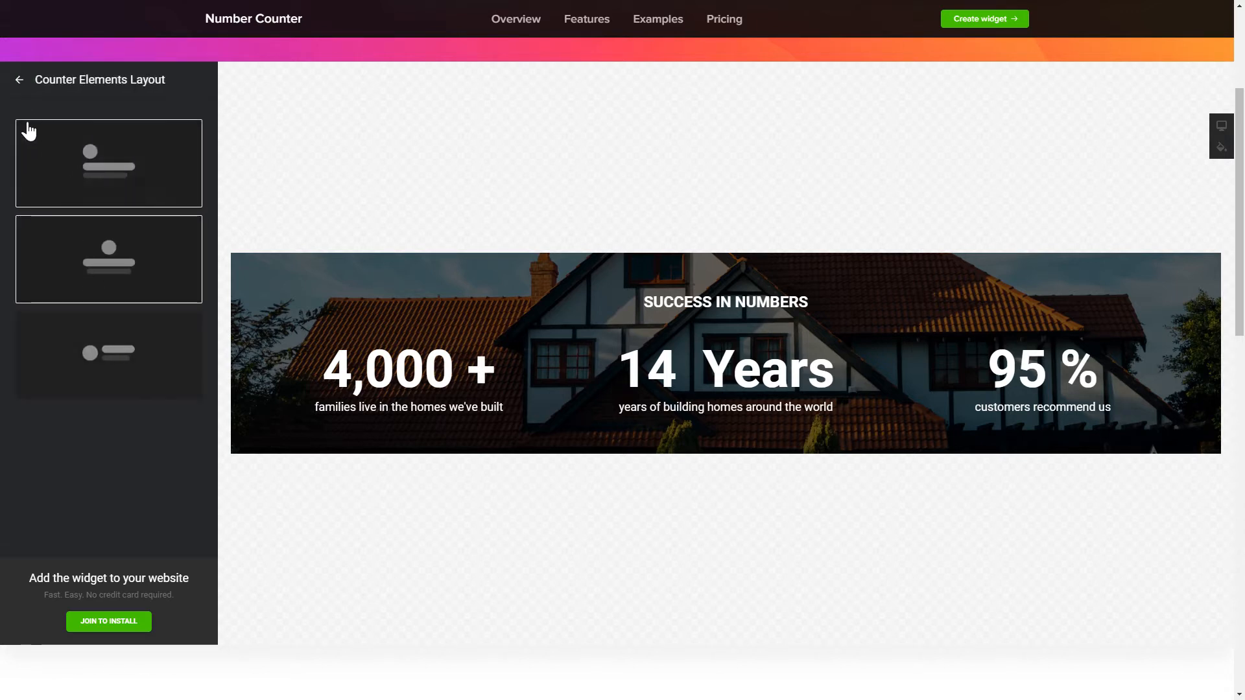
click(19, 79)
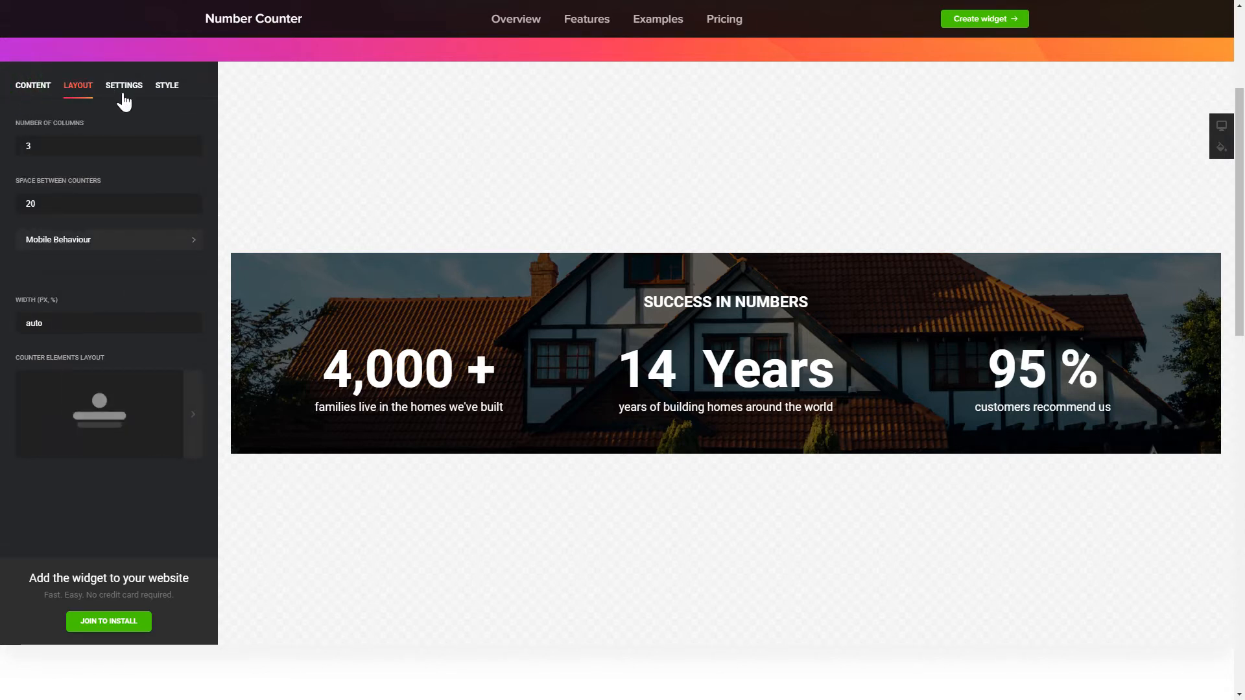
click(124, 85)
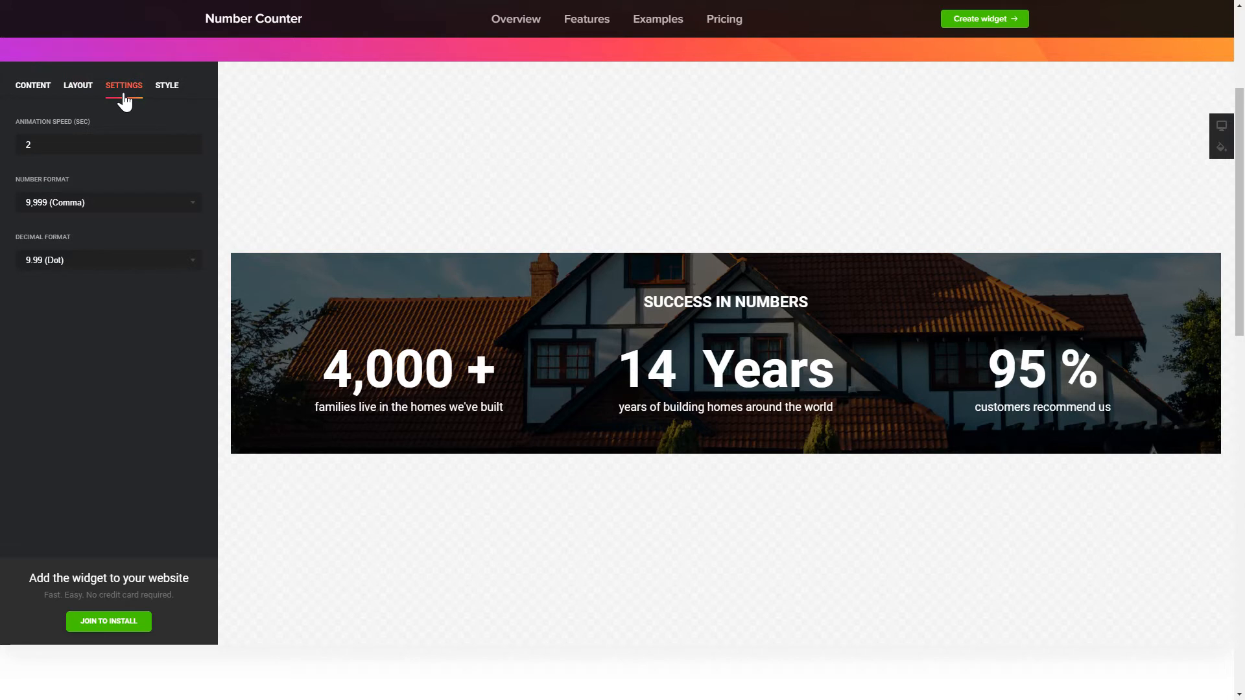
mouse_move(164, 102)
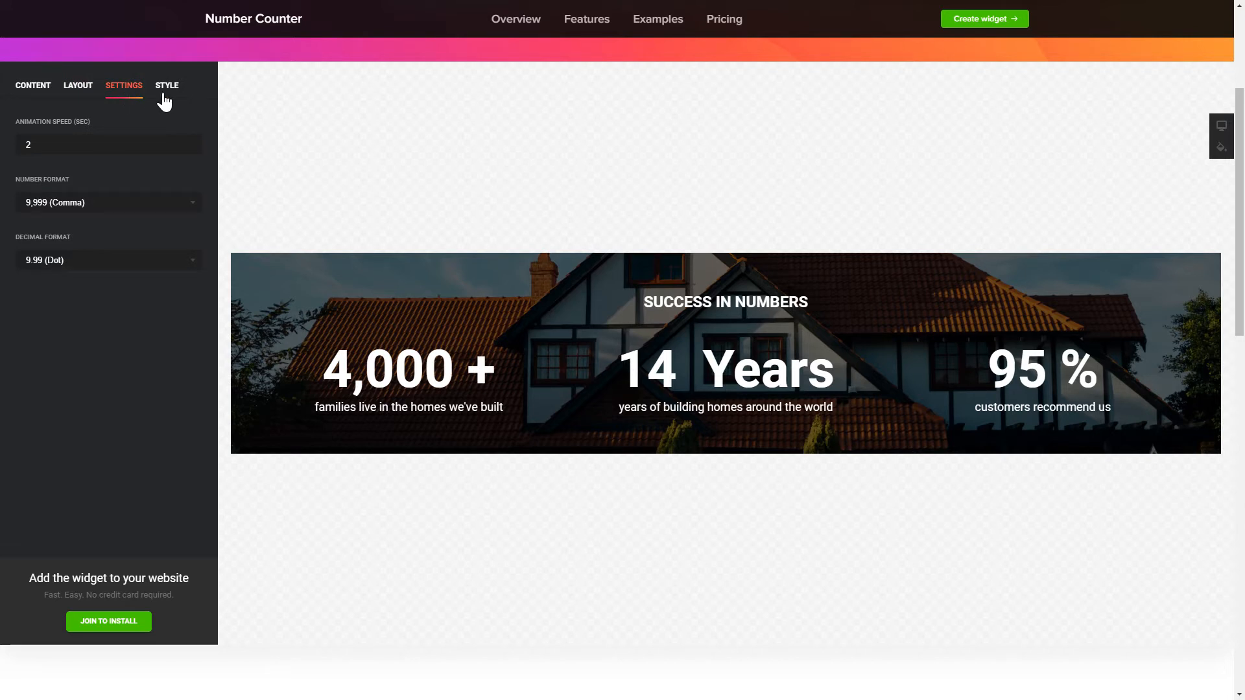
click(166, 85)
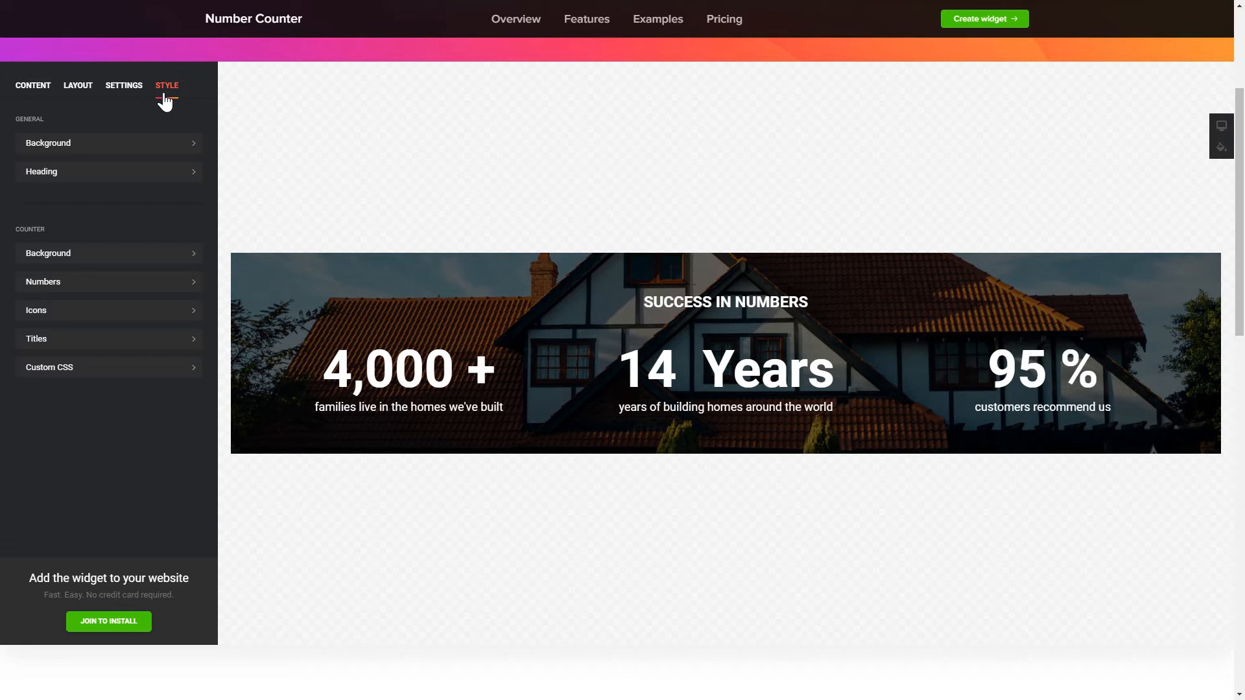
mouse_move(158, 102)
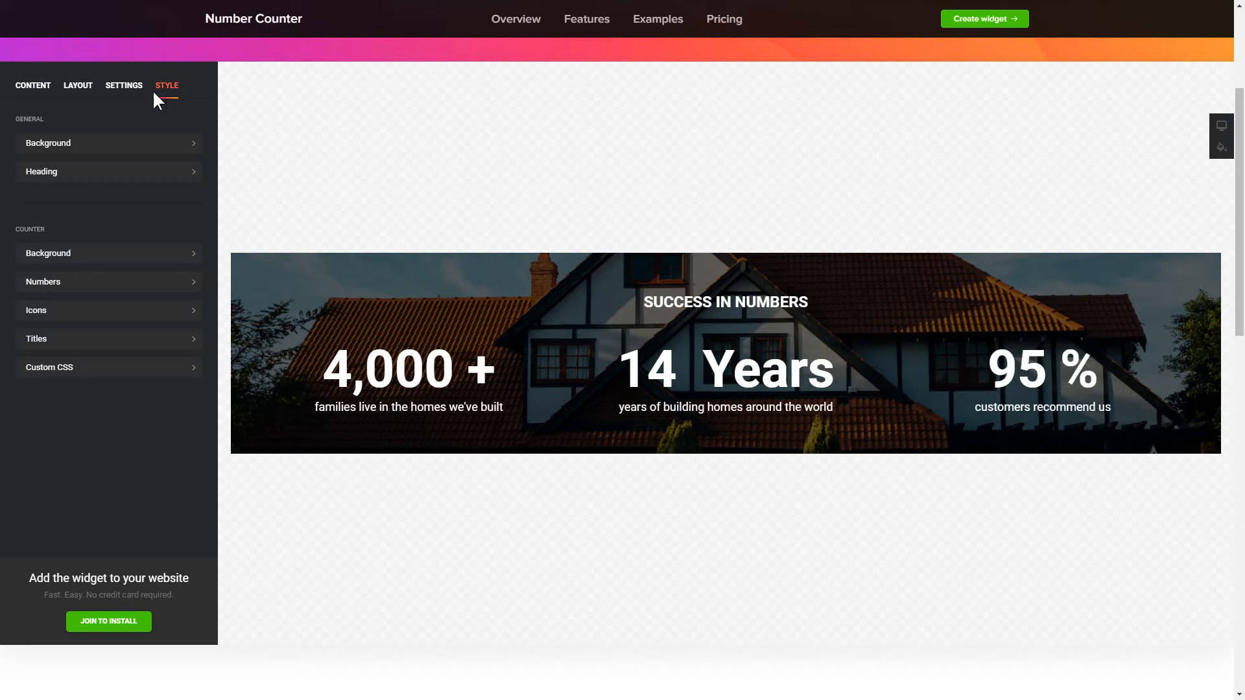
click(32, 85)
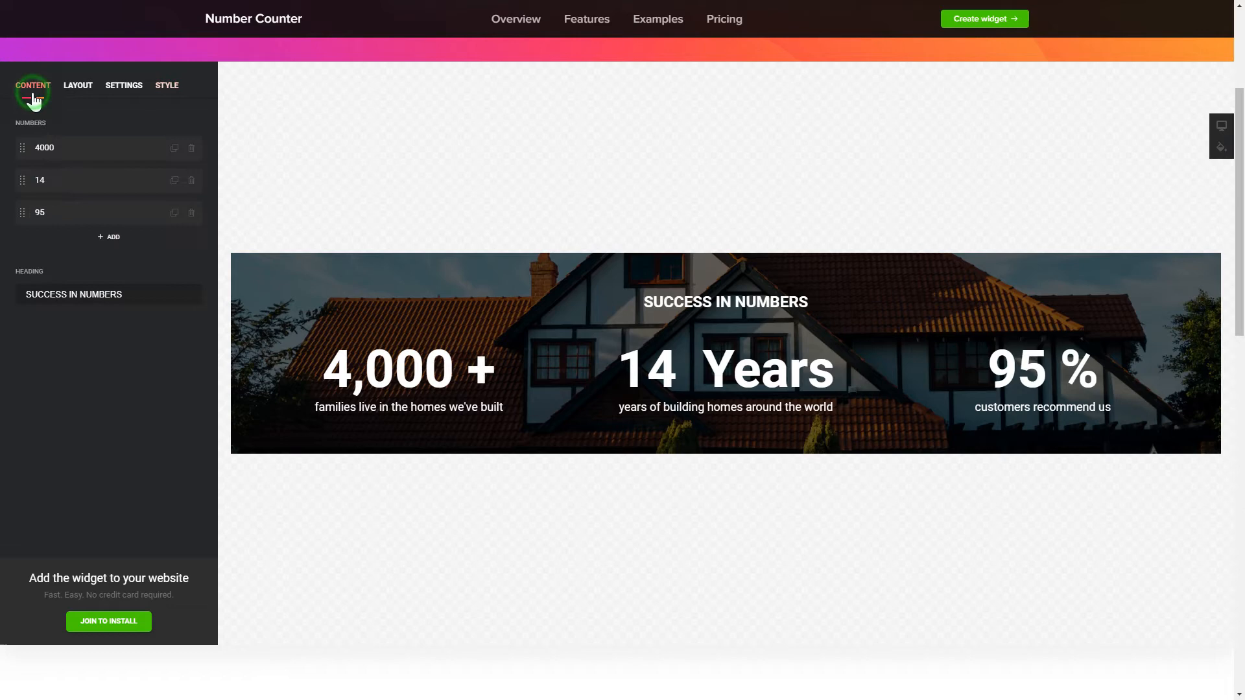
mouse_move(90, 453)
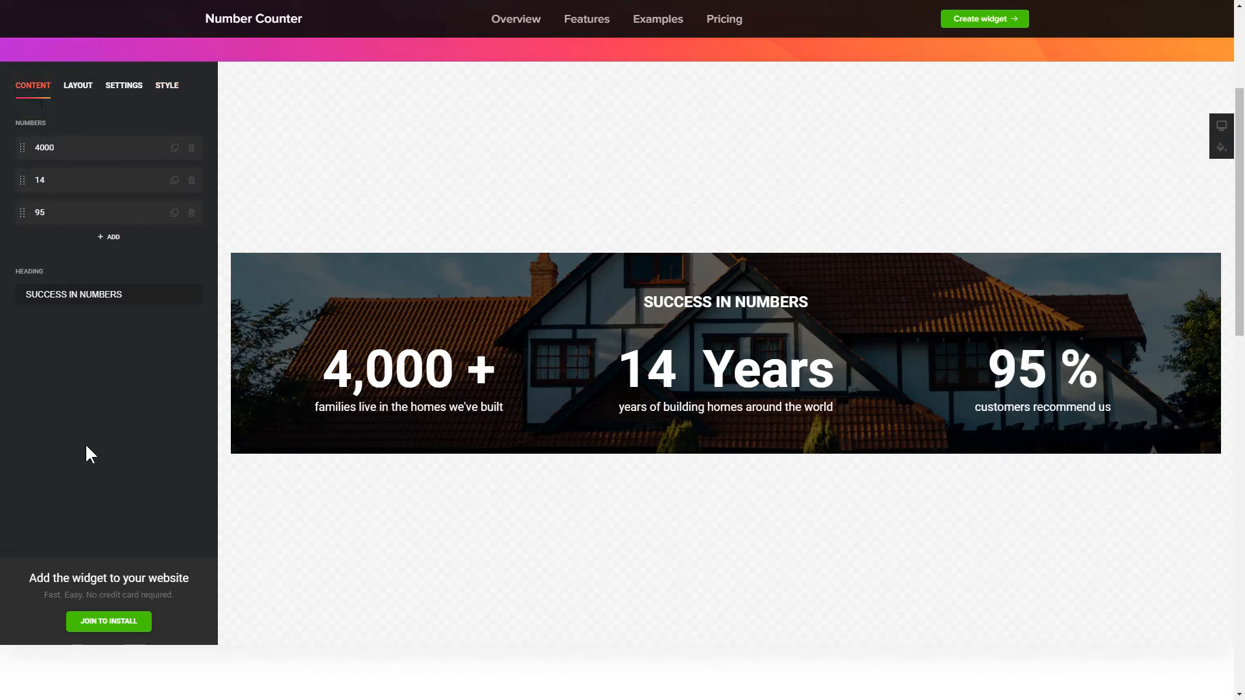
Start installing the widget and sign up with email 'example@' and password 'password'.
click(109, 621)
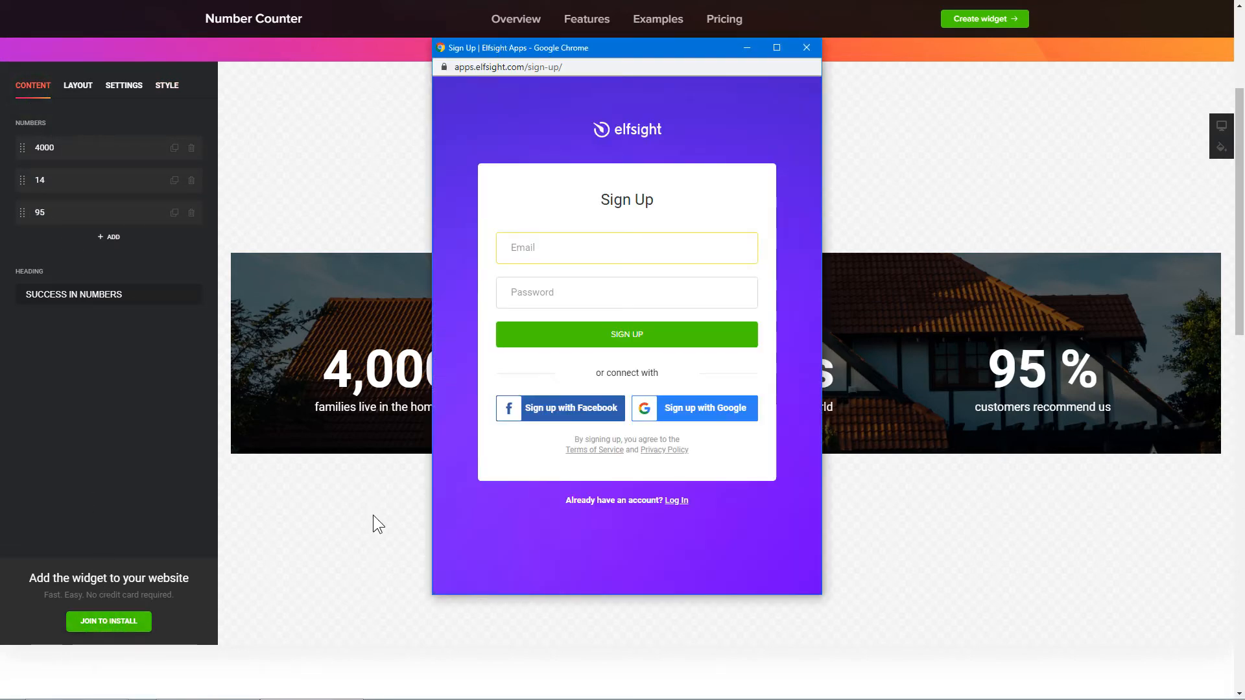
text(example@elfsight.com)
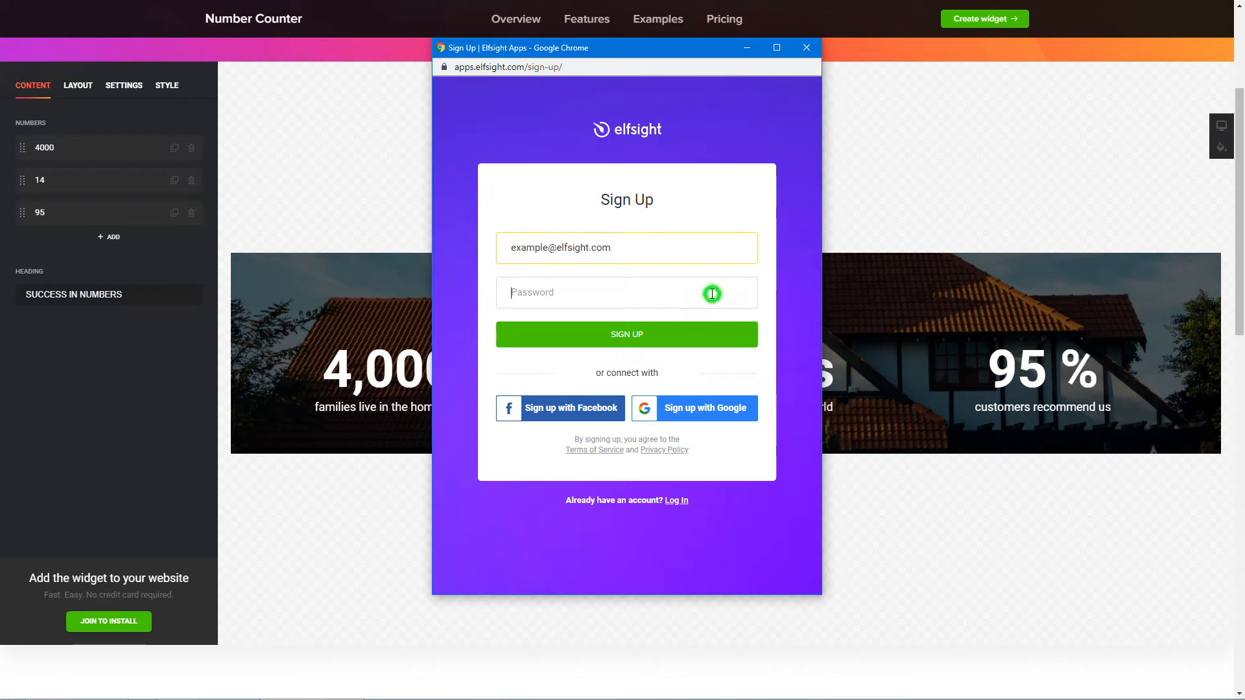
text(password)
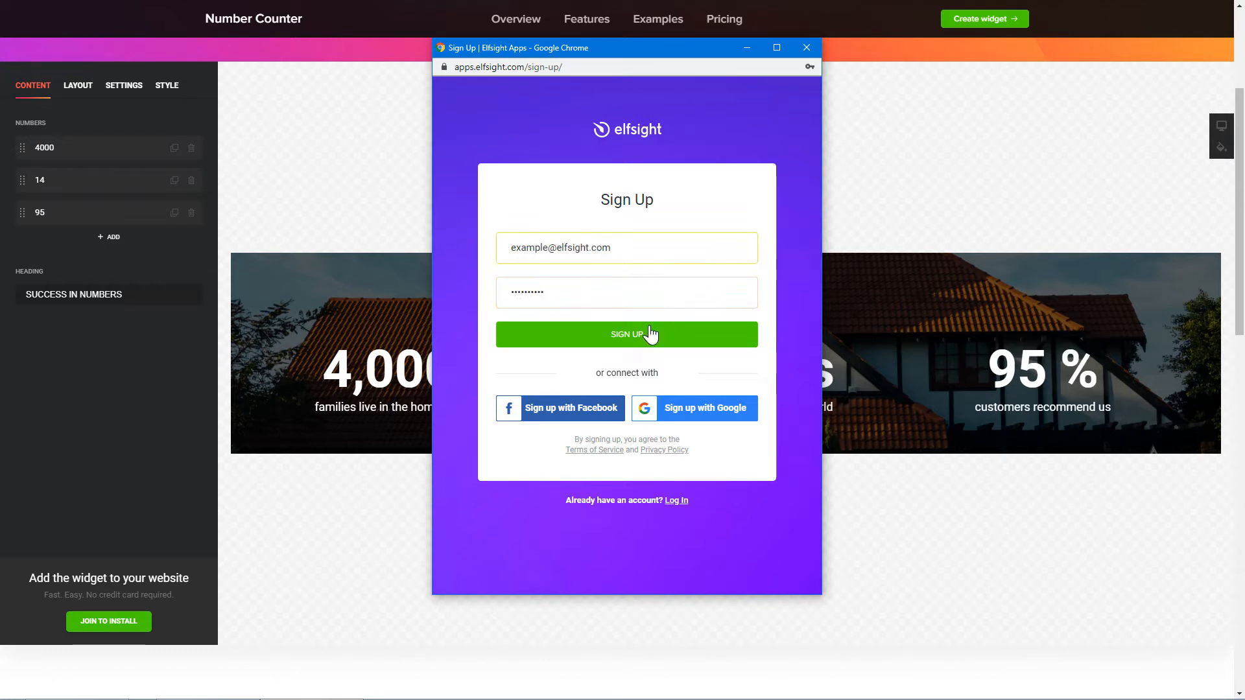
click(627, 334)
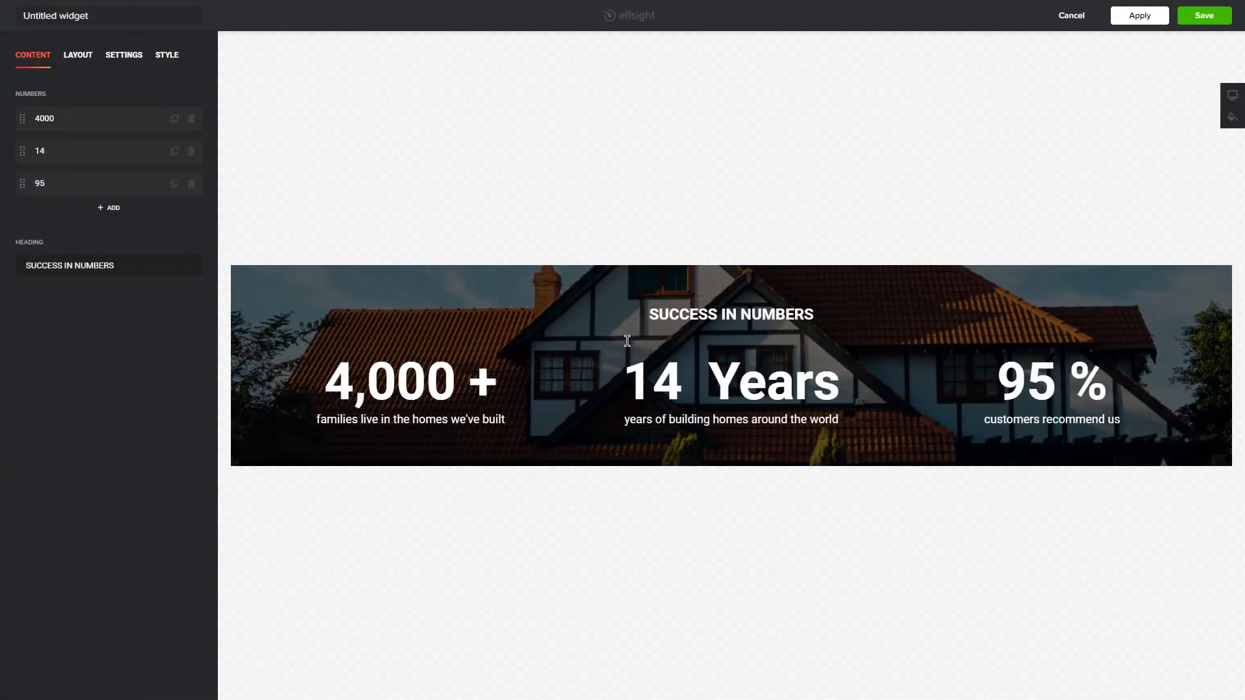
mouse_move(833, 258)
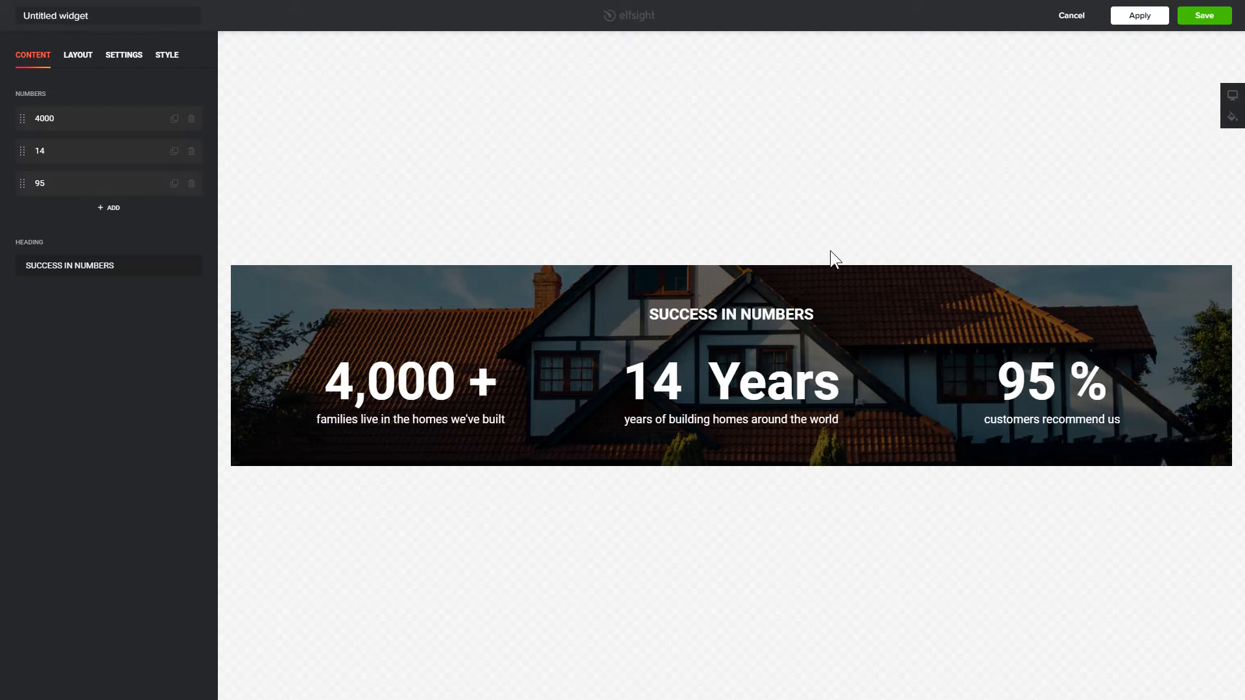
Save the untitled counter widget showing 4,000 +, 14 Years and 95 %.
click(1203, 15)
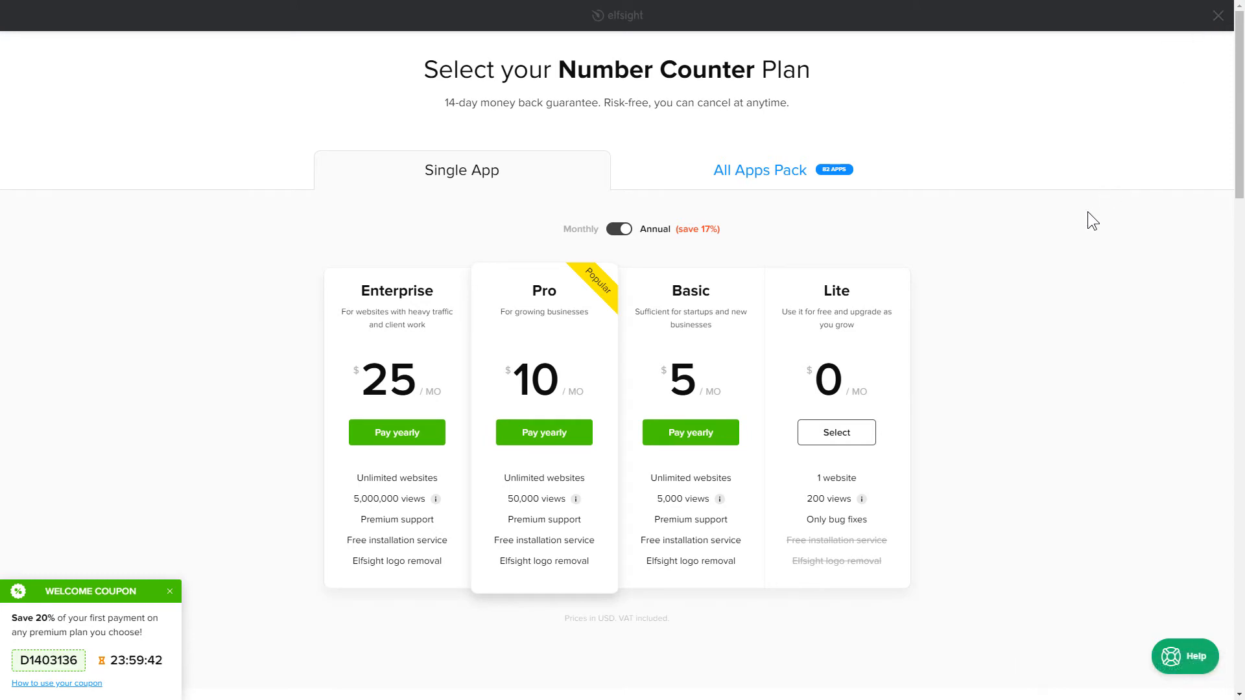
mouse_move(407, 350)
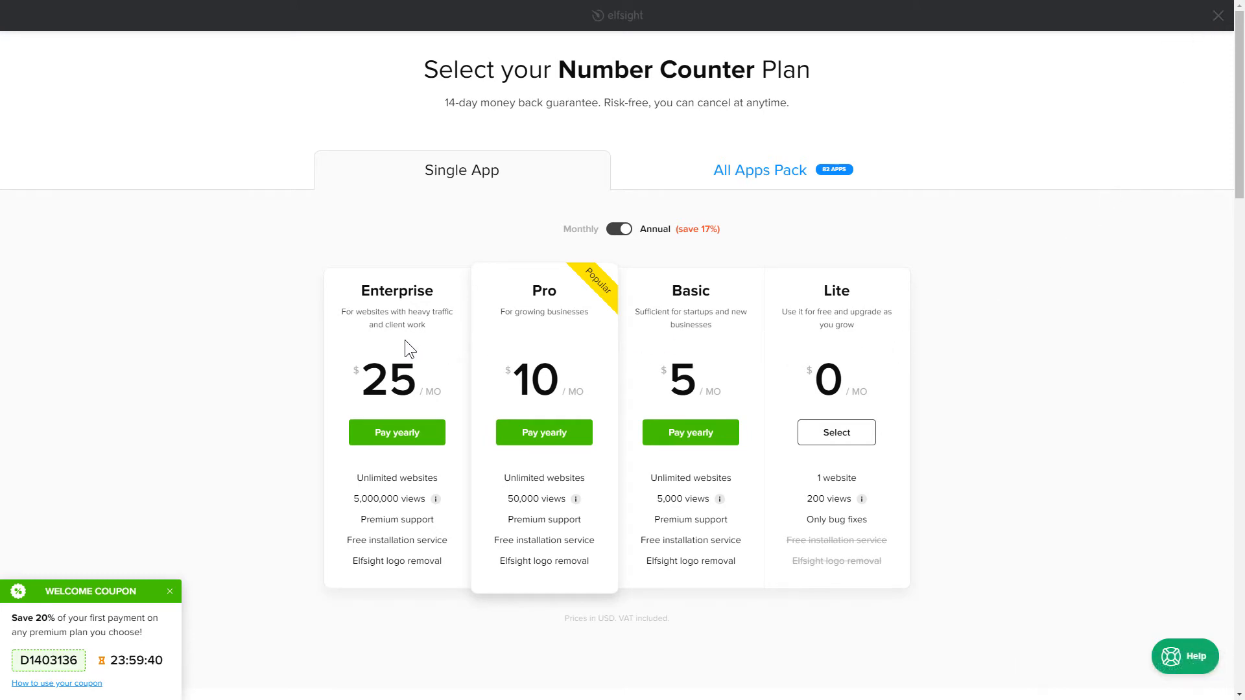
mouse_move(153, 601)
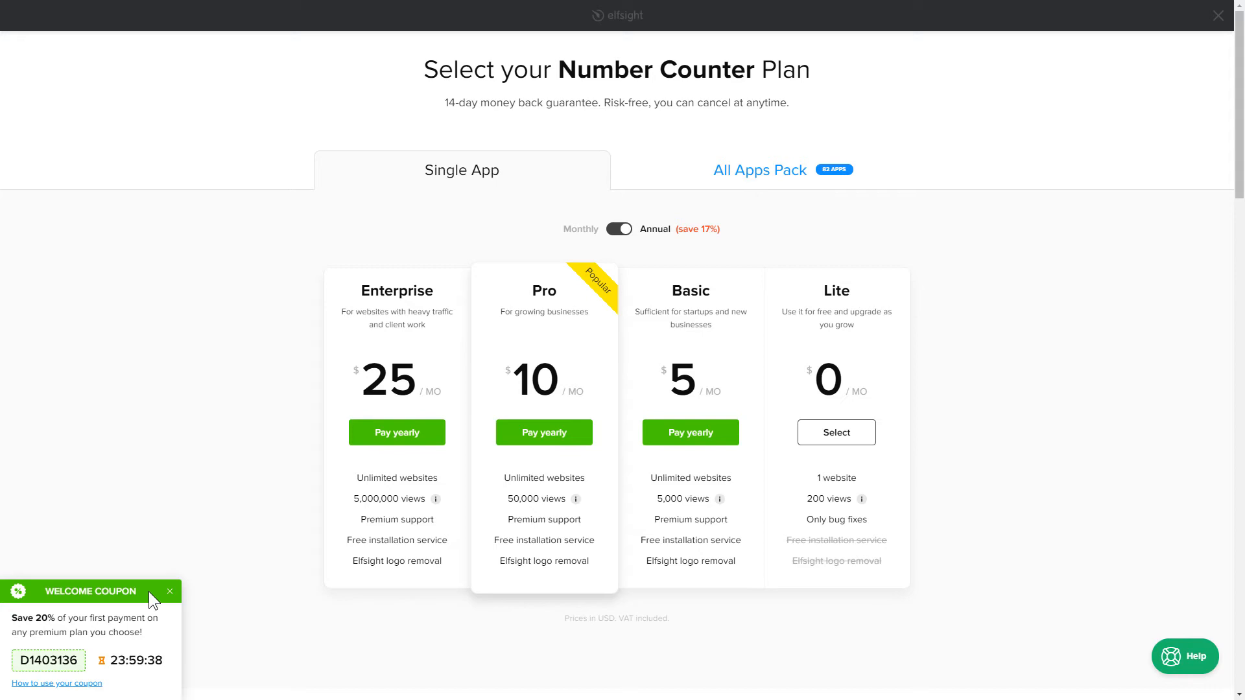
mouse_move(672, 534)
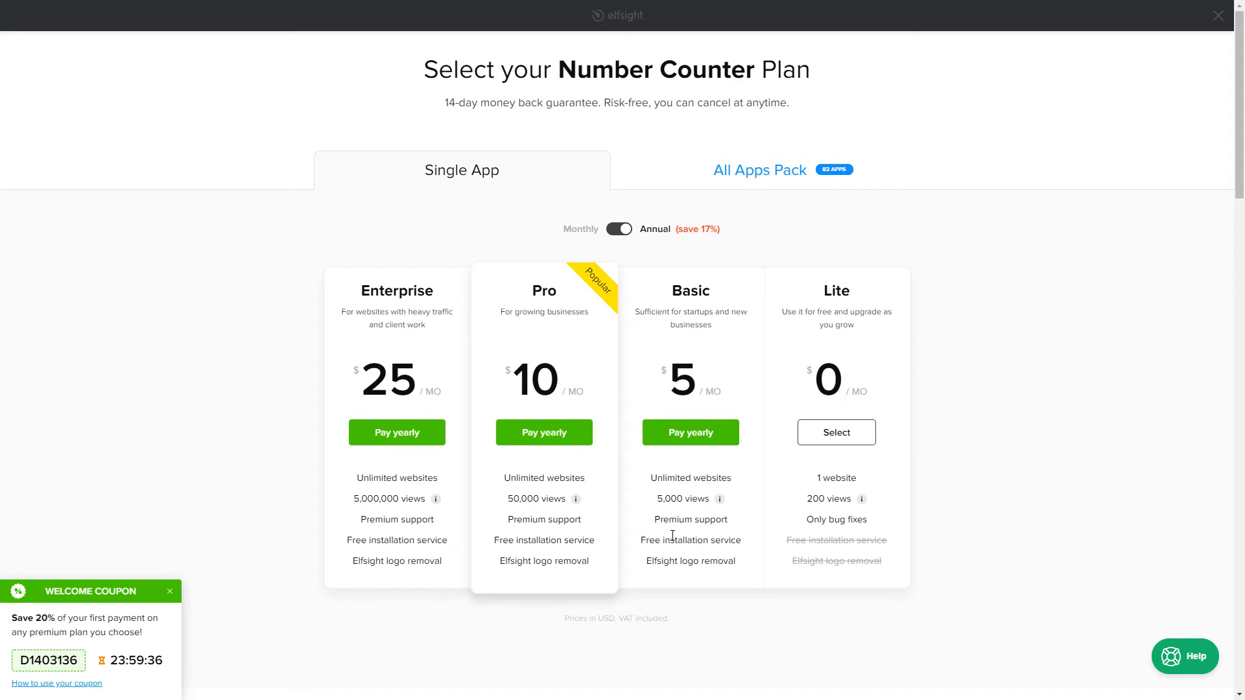
Subscribe to the free Lite plan and copy the widget's embed code.
click(835, 432)
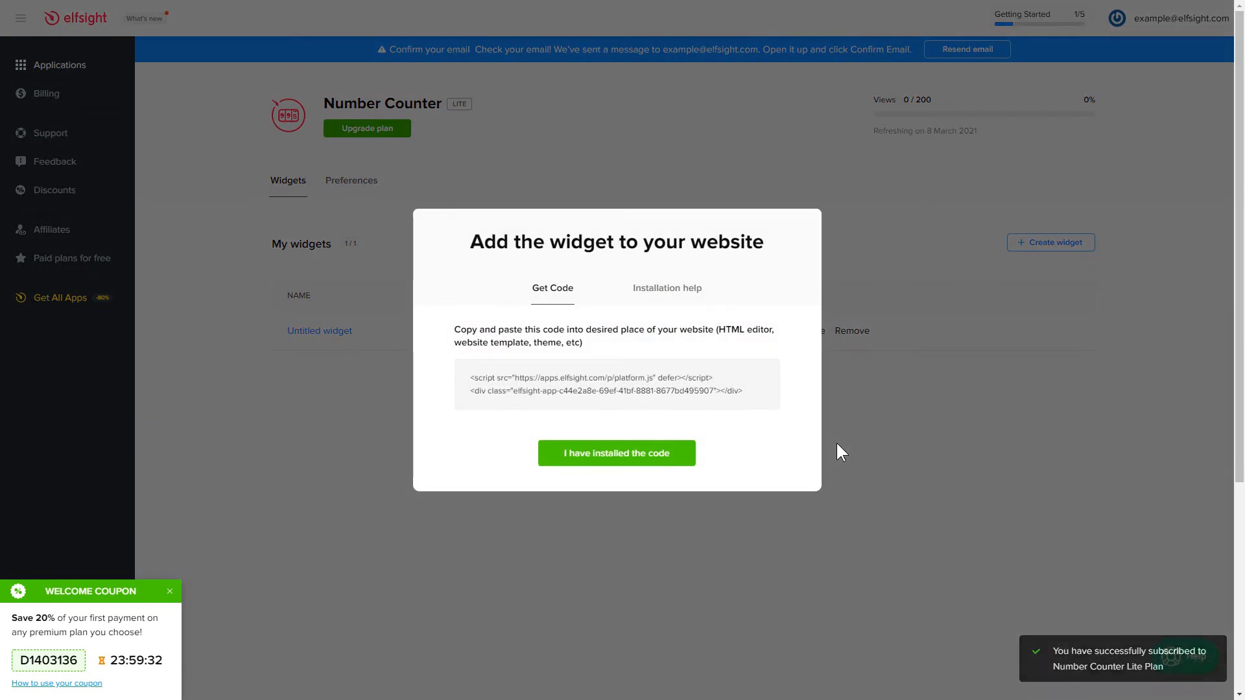
click(615, 384)
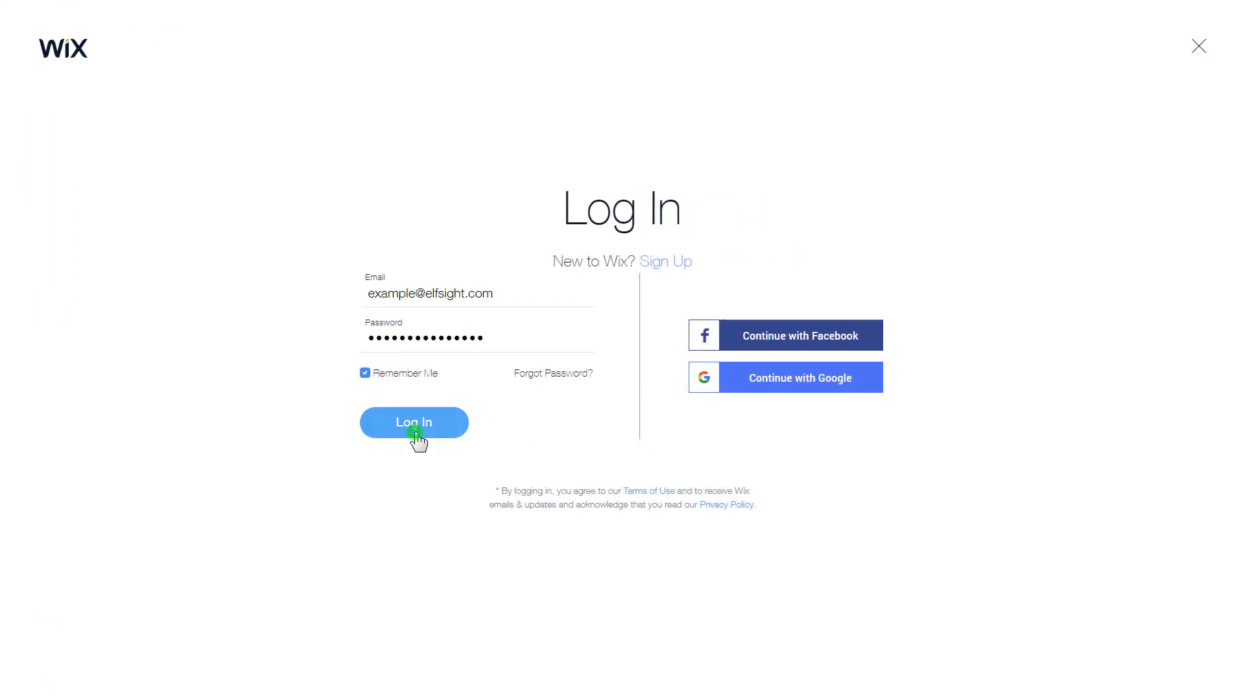
Log in to Wix and open Mysite in the Wix Editor.
click(413, 421)
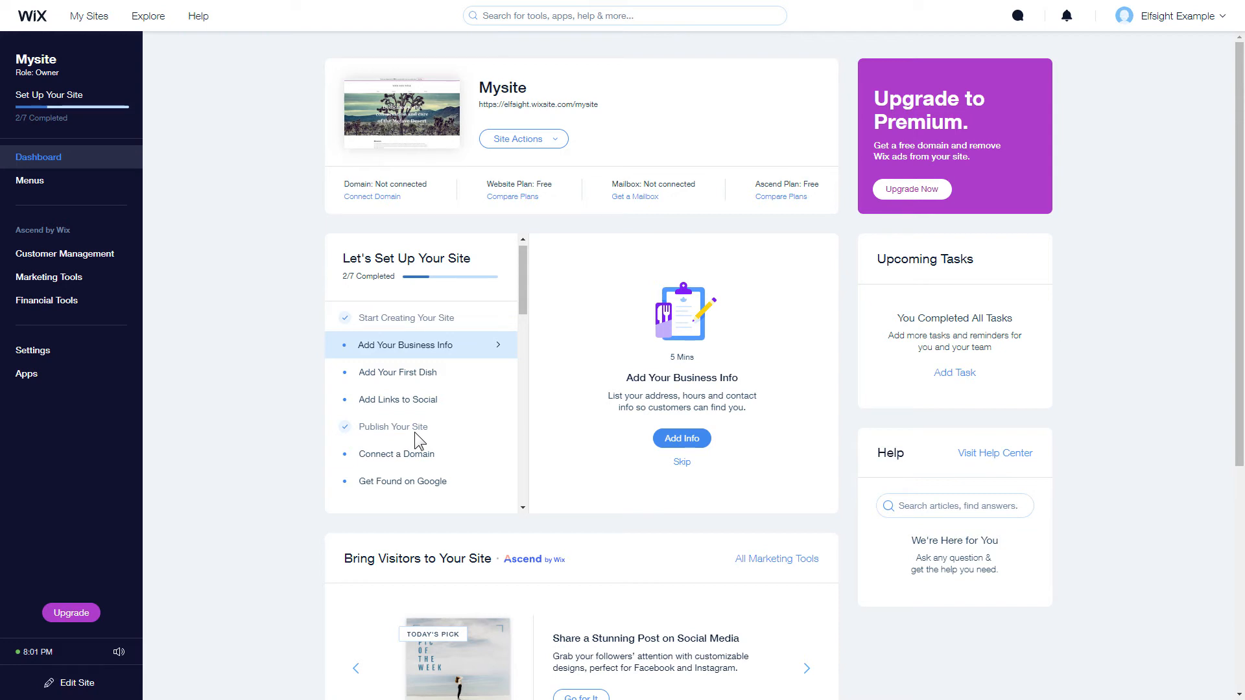
click(78, 689)
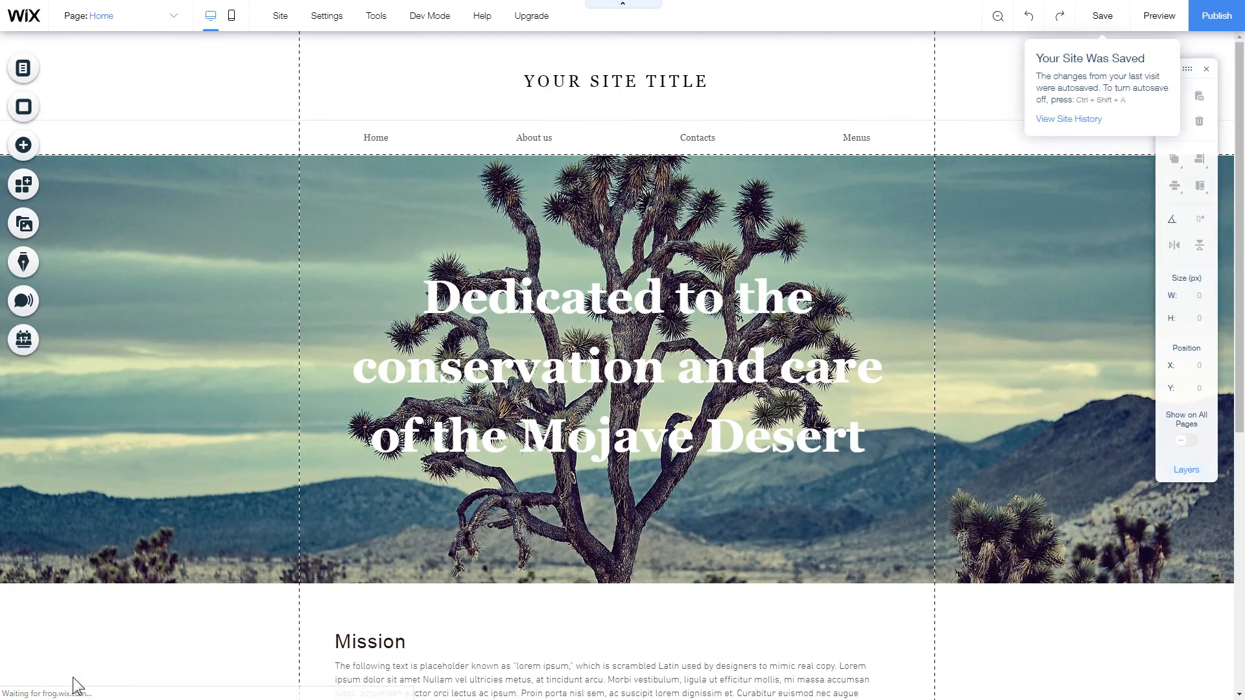
Scroll the Home page canvas down to the space below the Mission section.
scroll(down, 3)
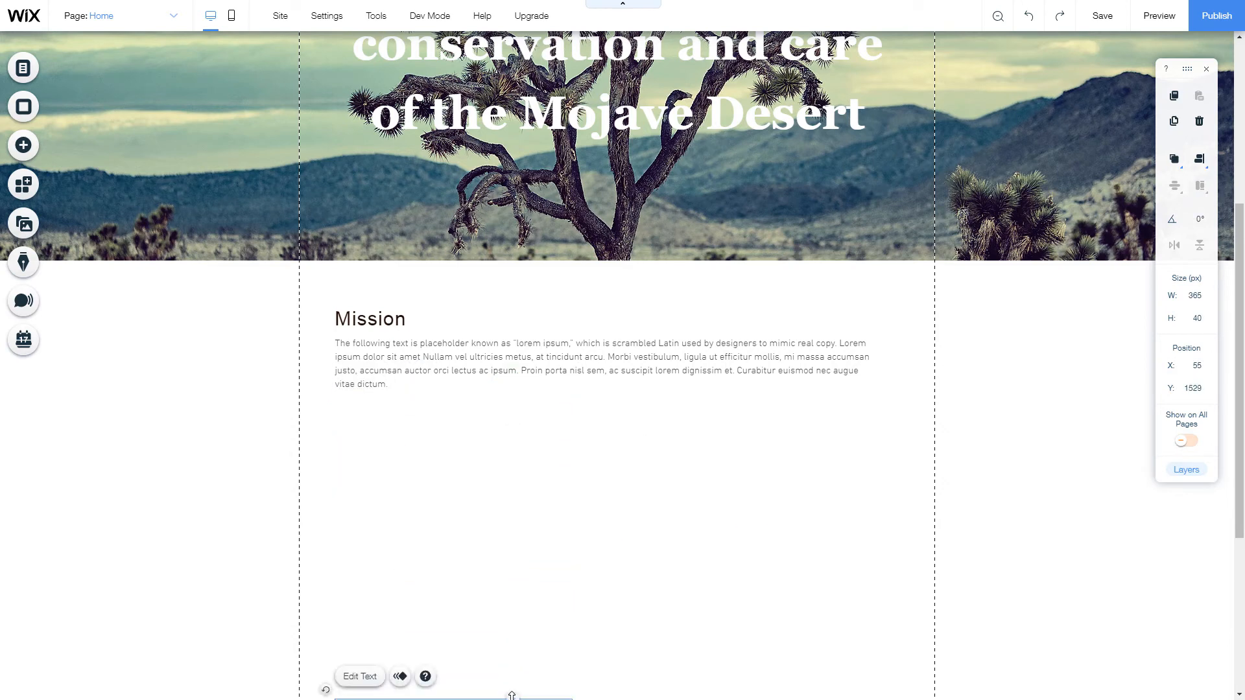
mouse_move(23, 146)
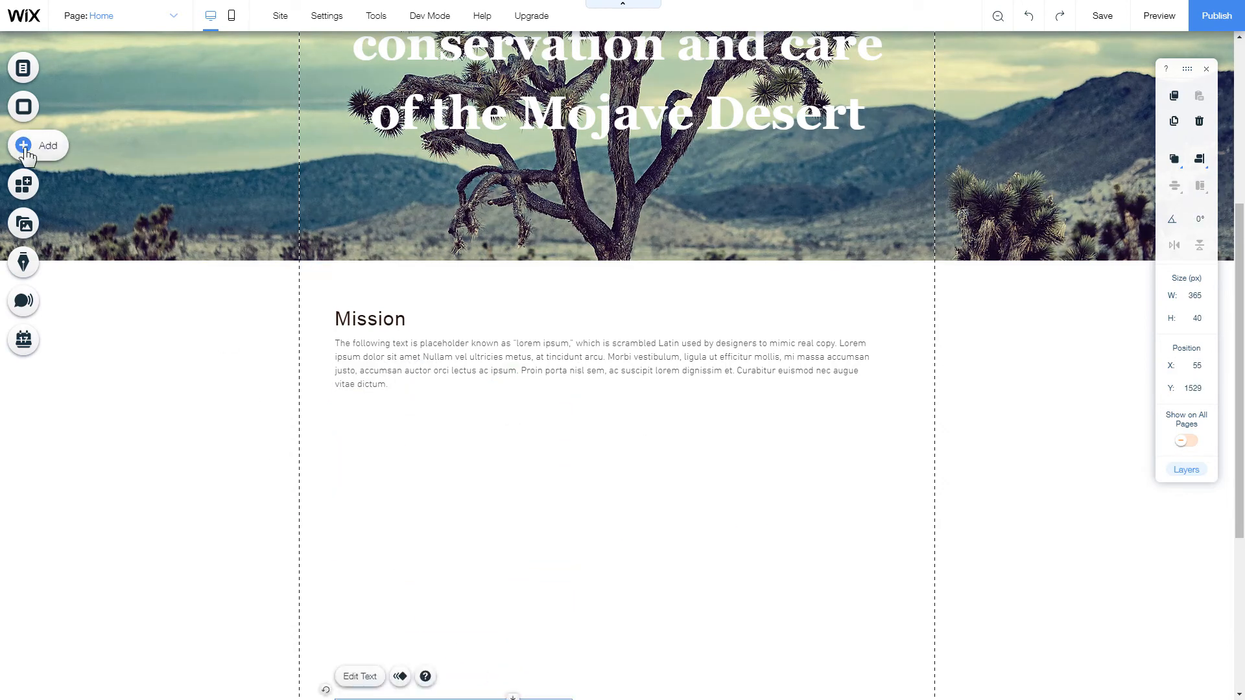
Add an HTML iframe embed element below the Mission section.
click(23, 145)
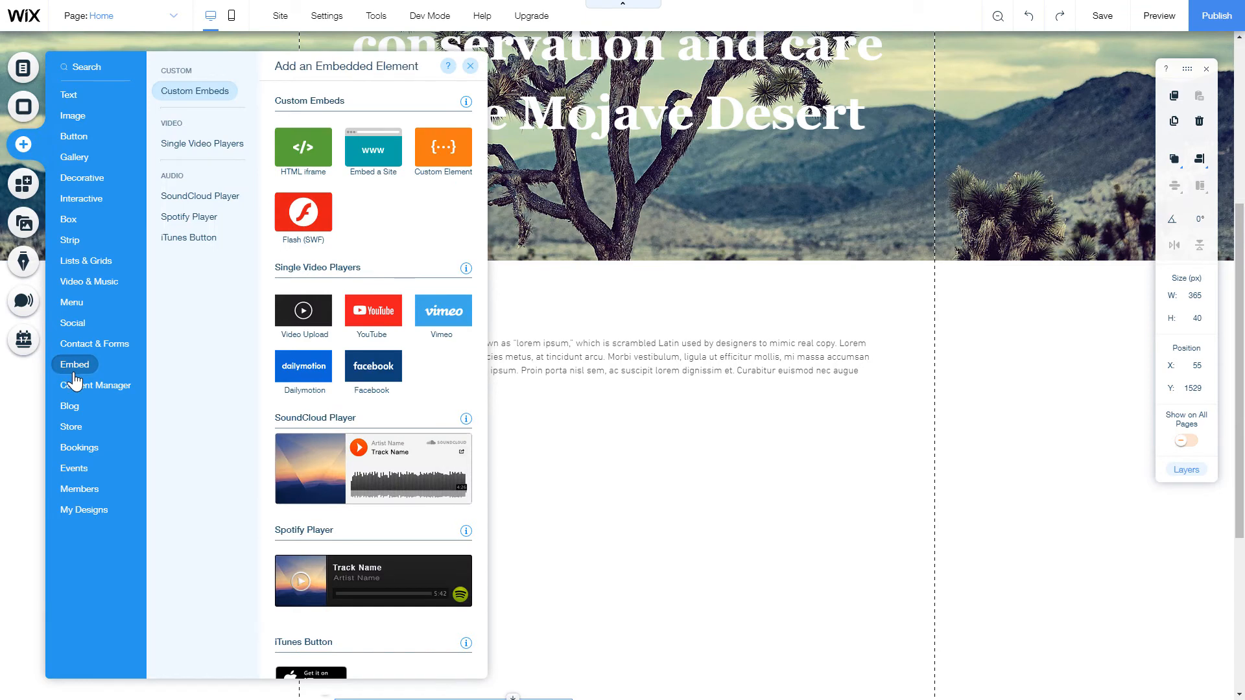
mouse_move(303, 151)
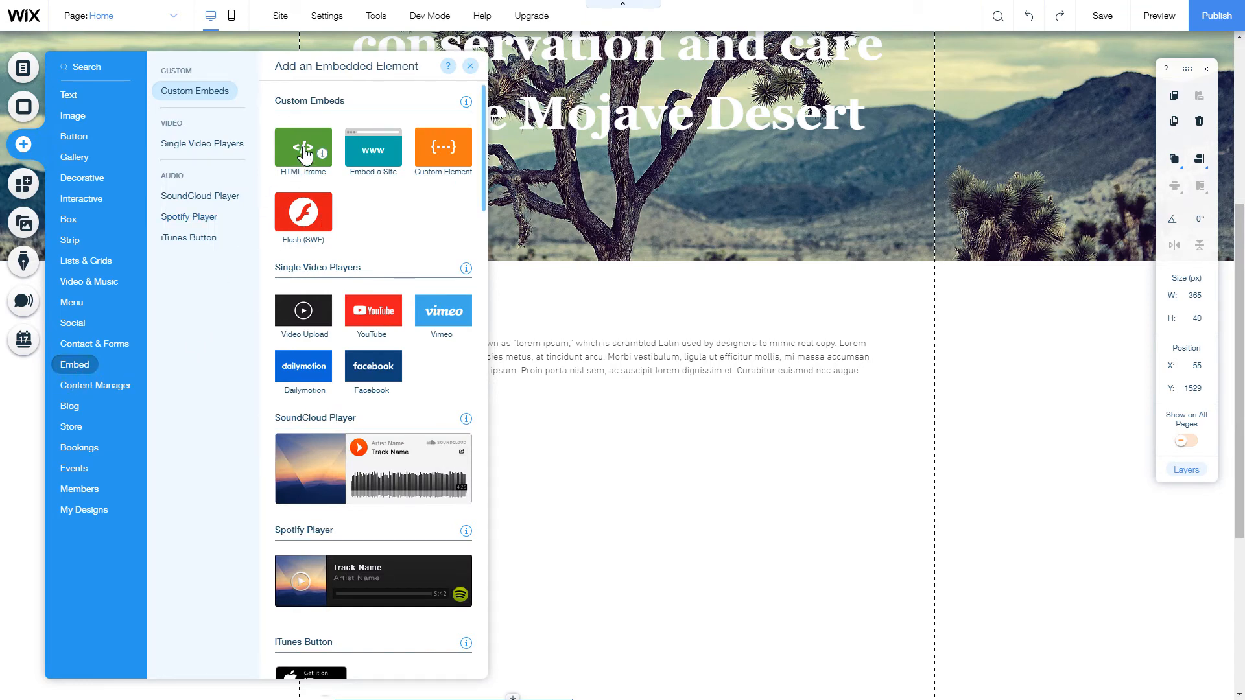
click(304, 150)
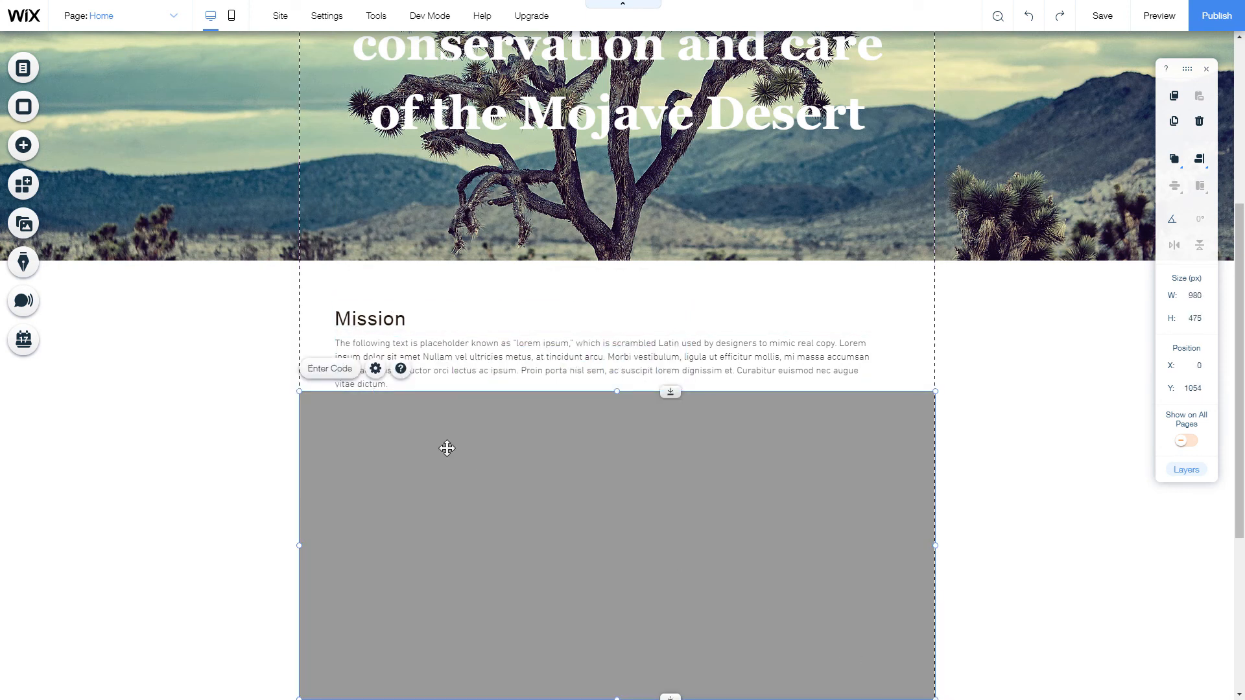
Paste the copied Elfsight embed code into the HTML element and apply it.
click(375, 368)
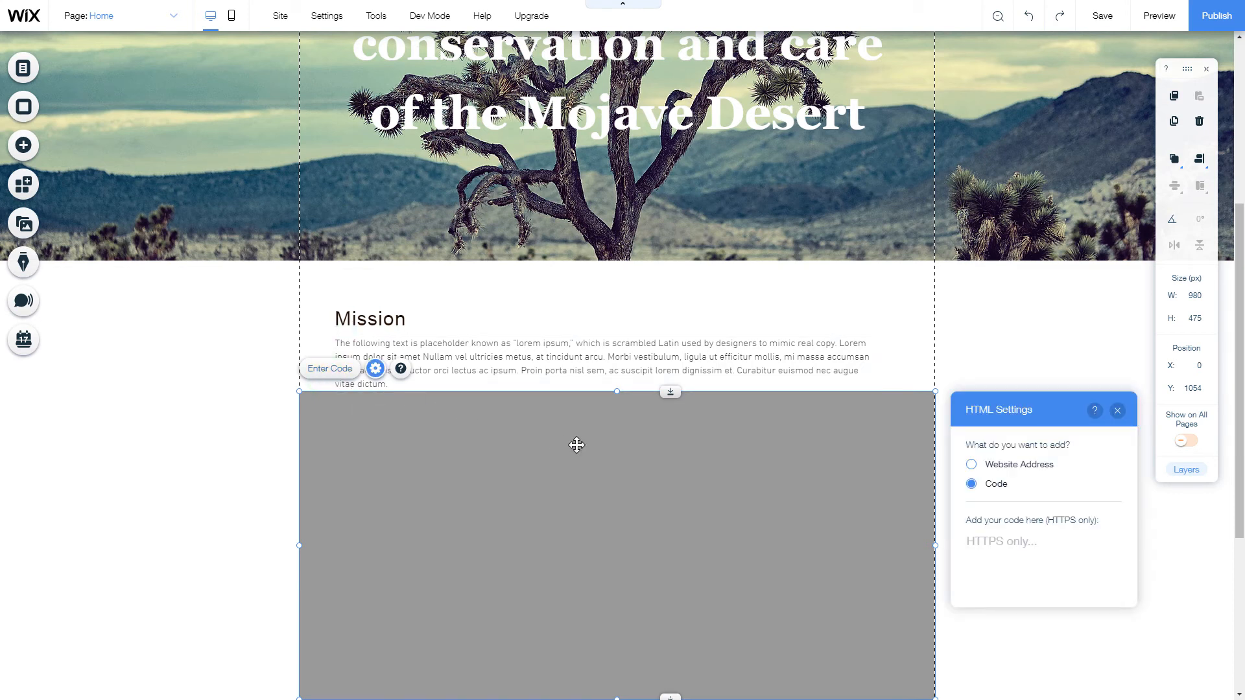
right_click(1000, 541)
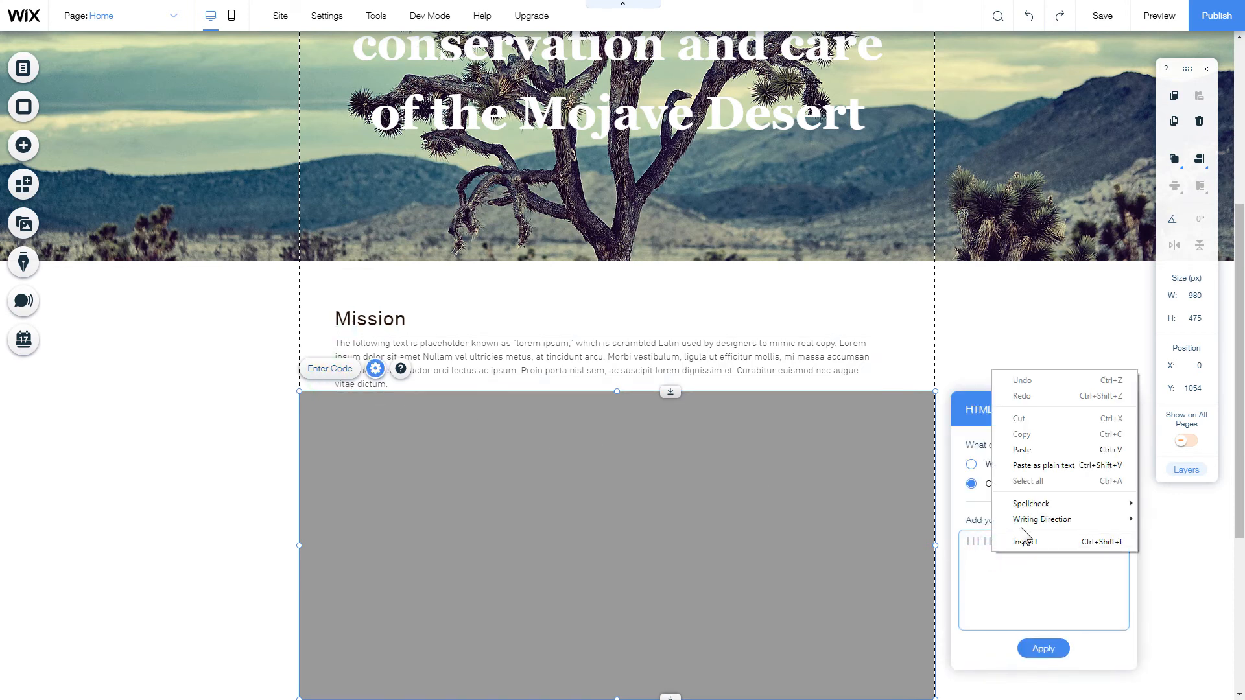
click(1021, 449)
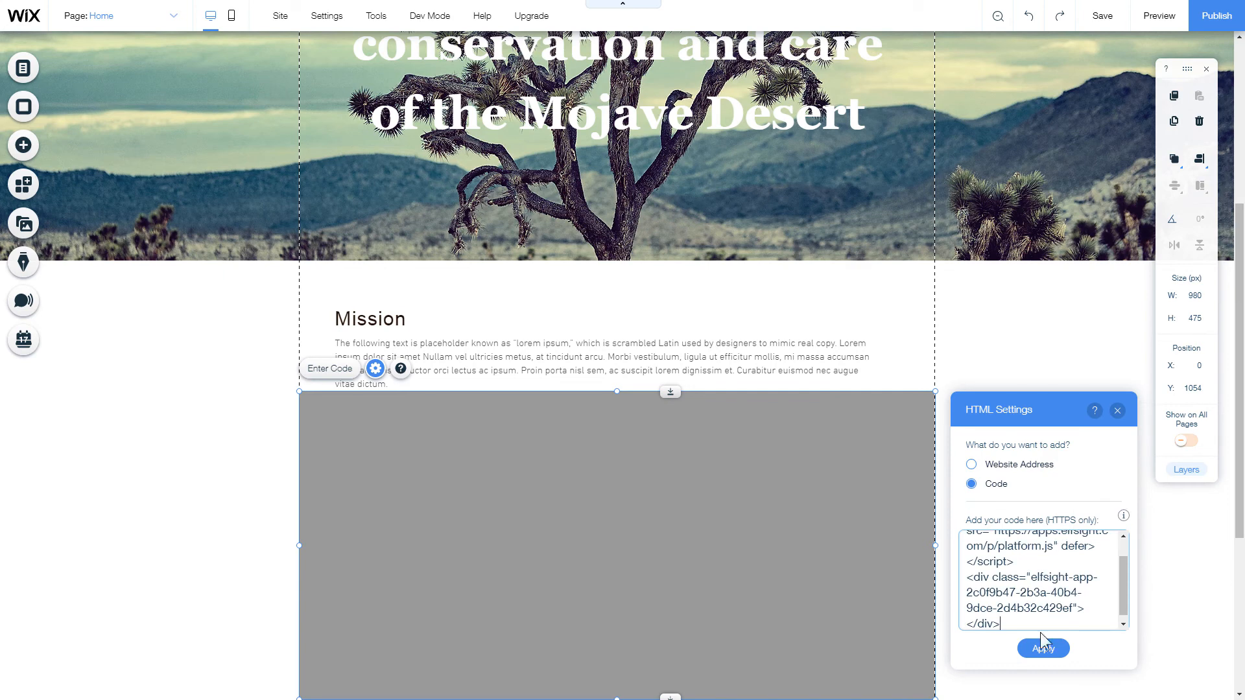
click(1043, 647)
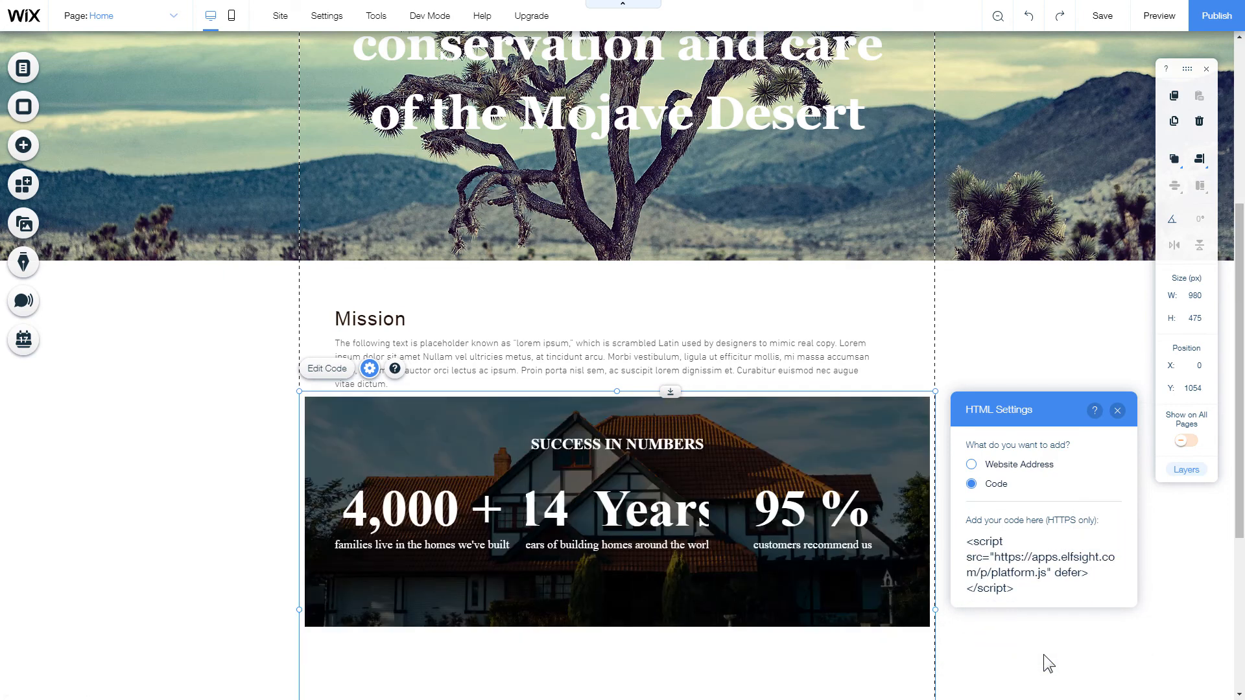
mouse_move(1216, 15)
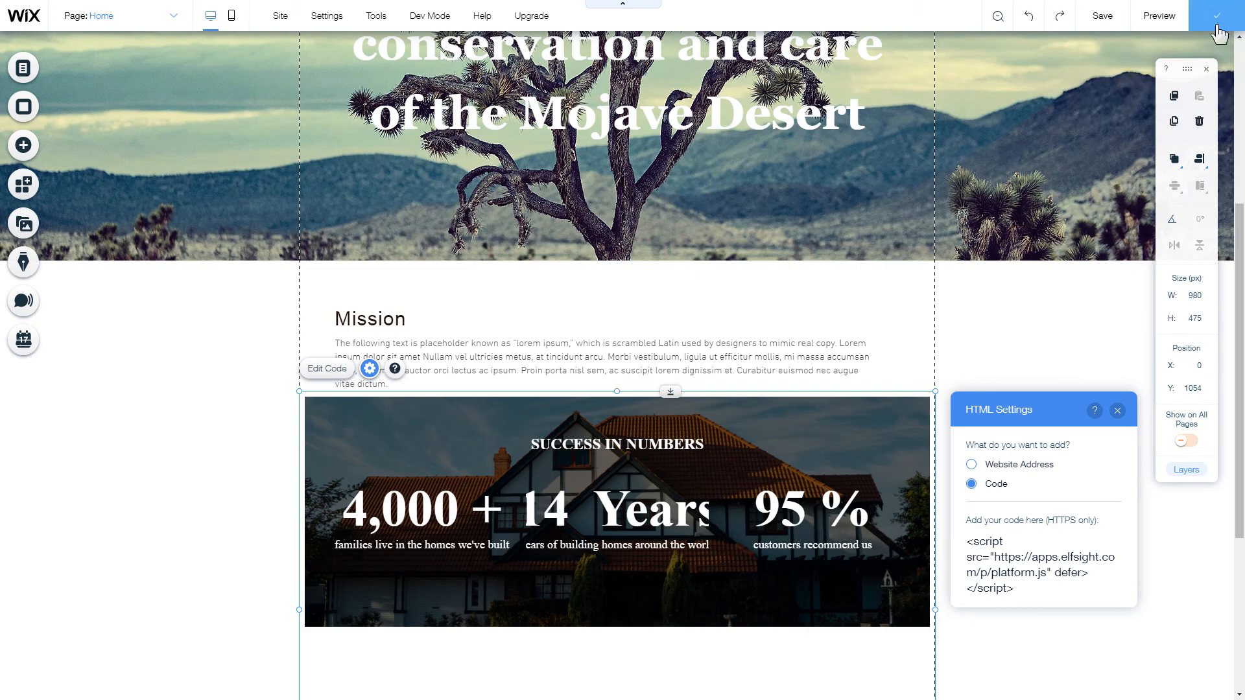
Publish the site and scroll to the Success in numbers counter on the live page.
click(1221, 15)
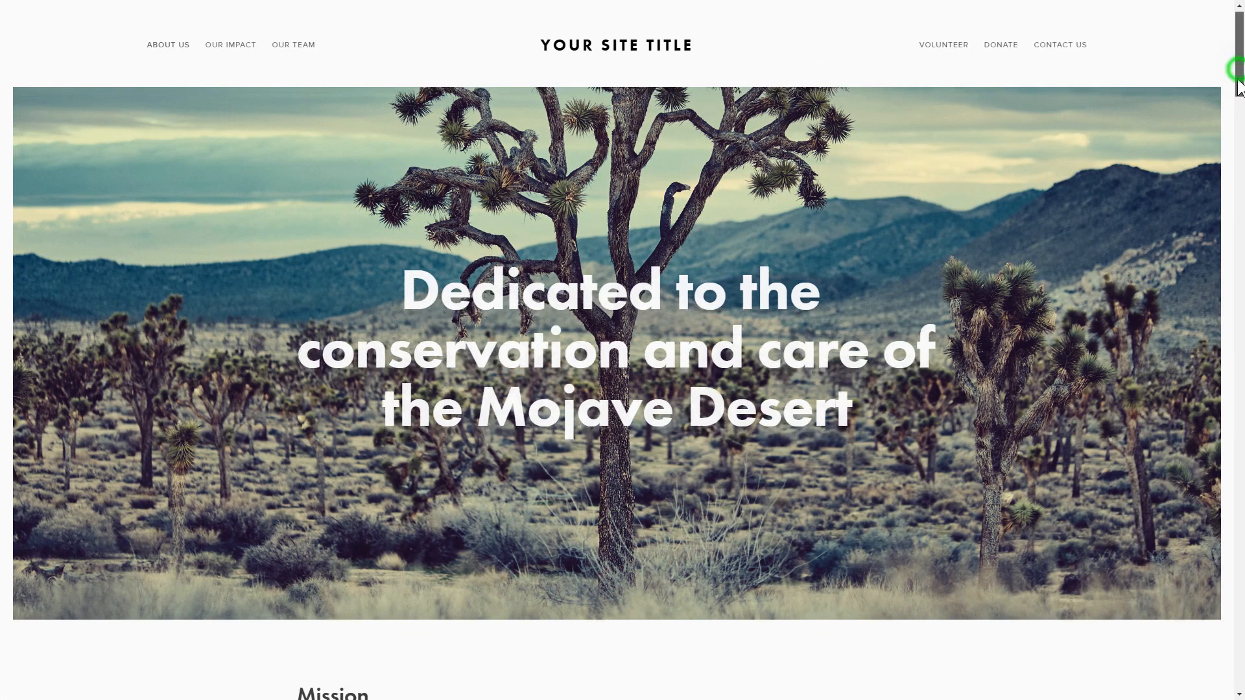
scroll(down, 3)
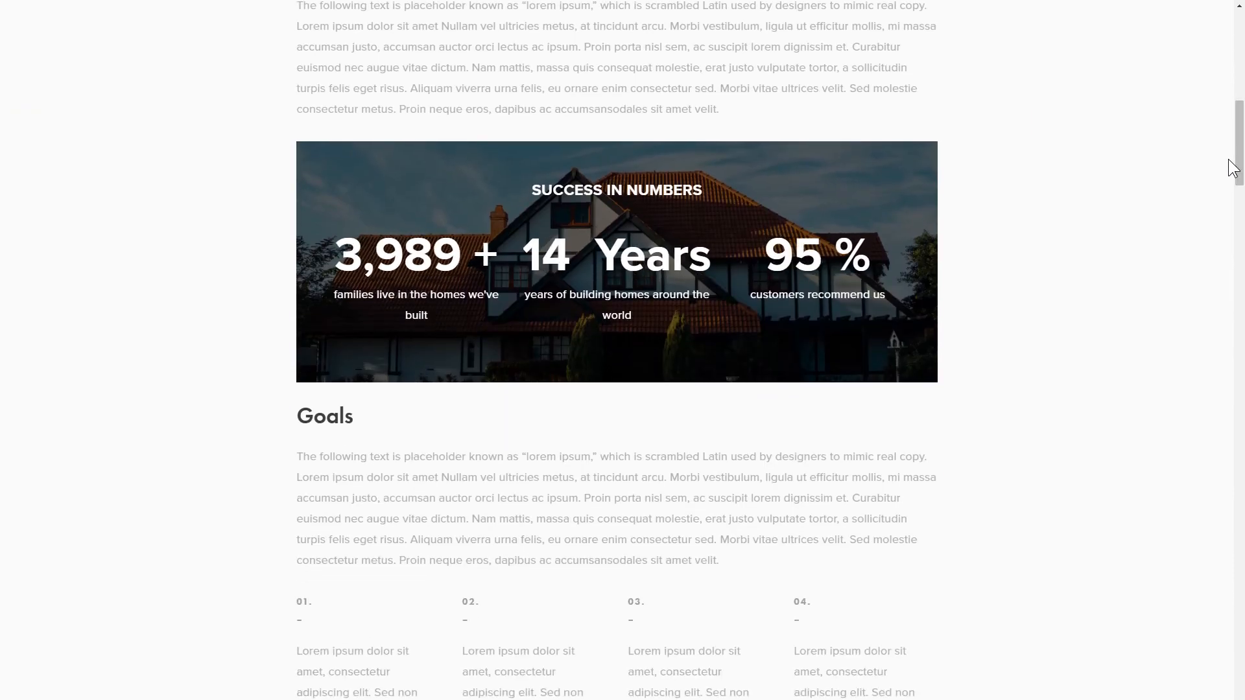